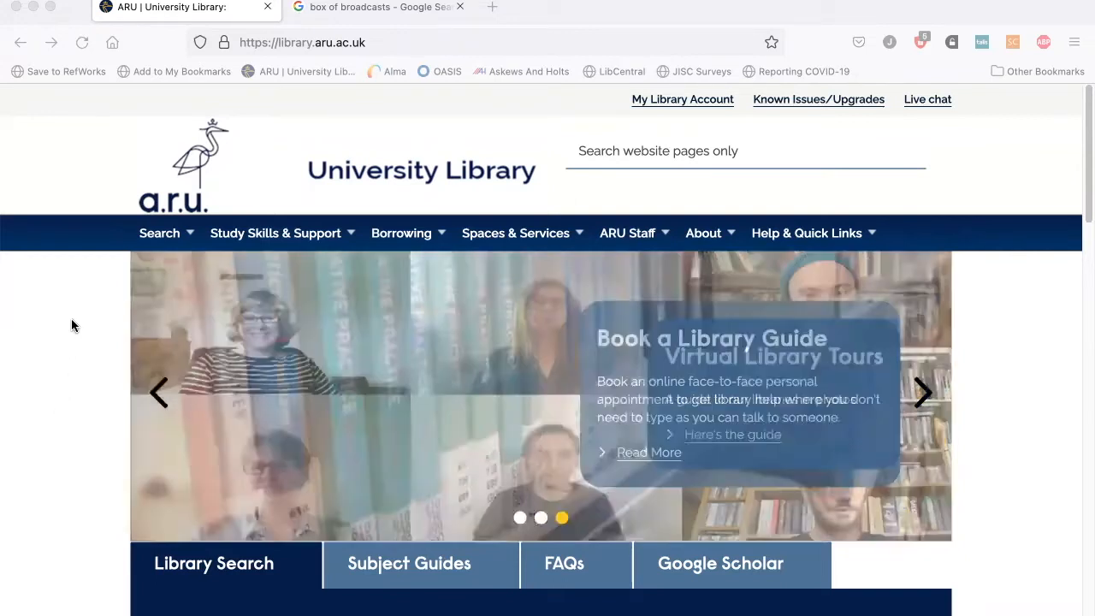
From the library site's Search menu, reach the Box of Broadcasts – Learning on Screen home page.
left_click(159, 233)
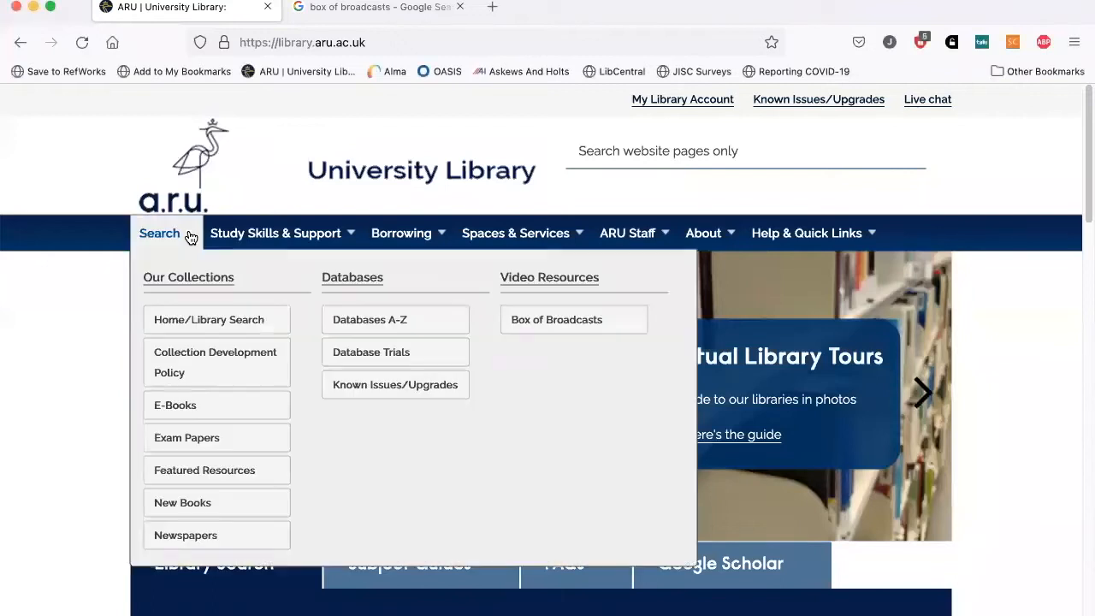
mouse_move(536, 332)
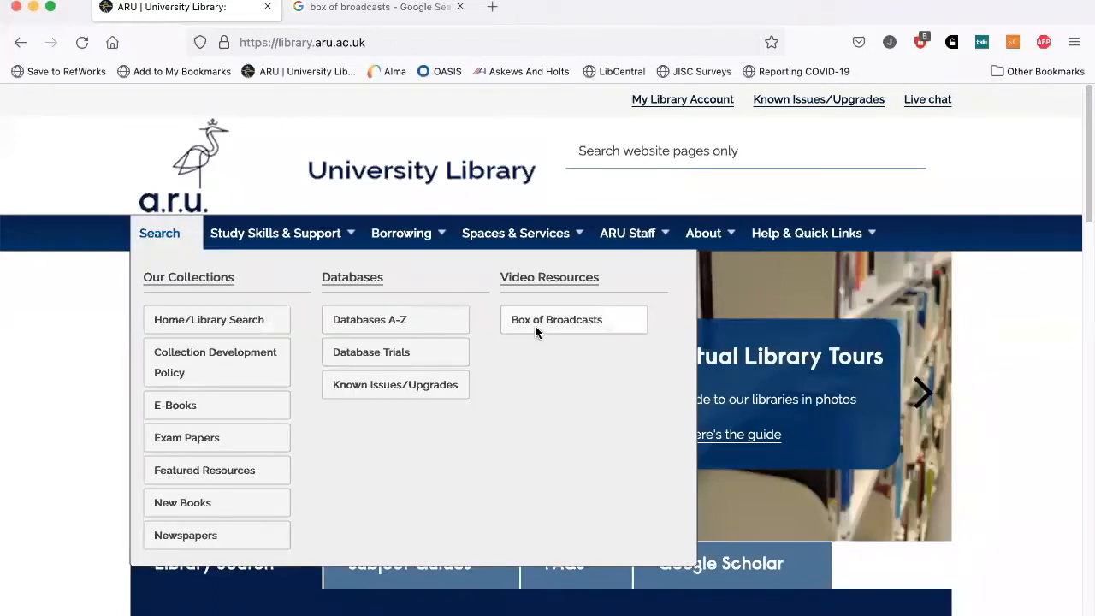
left_click(385, 7)
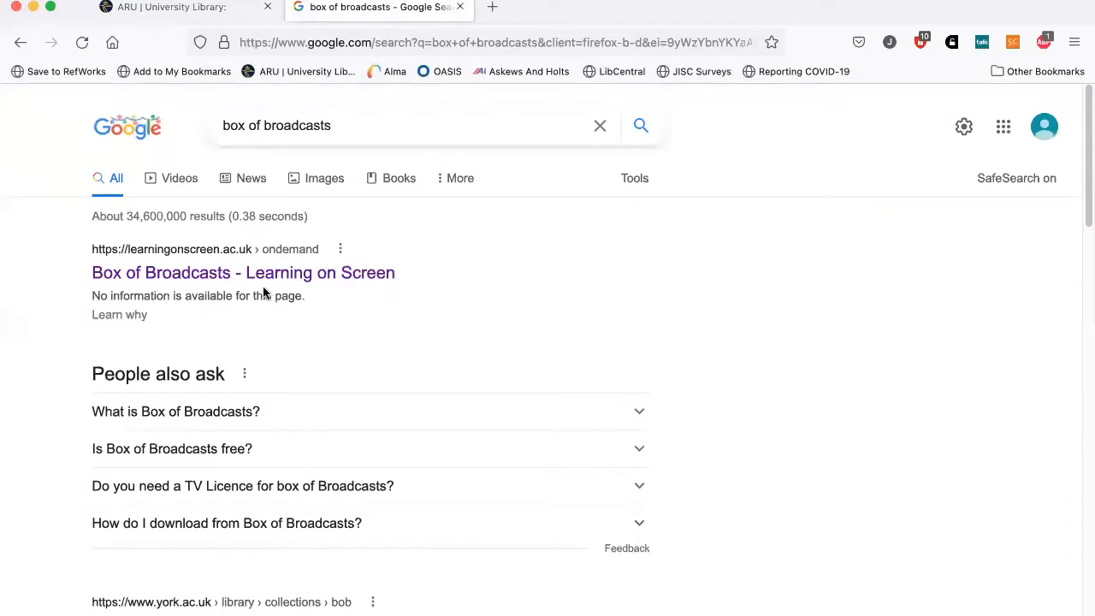
left_click(243, 272)
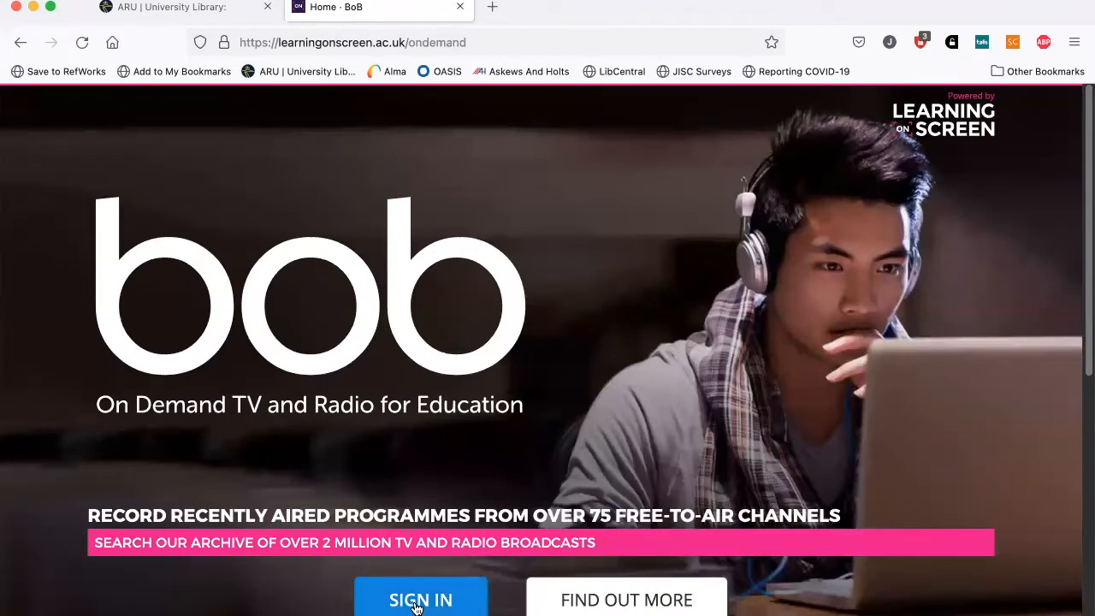
Sign in to BoB by choosing Anglia Ruskin University as the home institution.
left_click(420, 599)
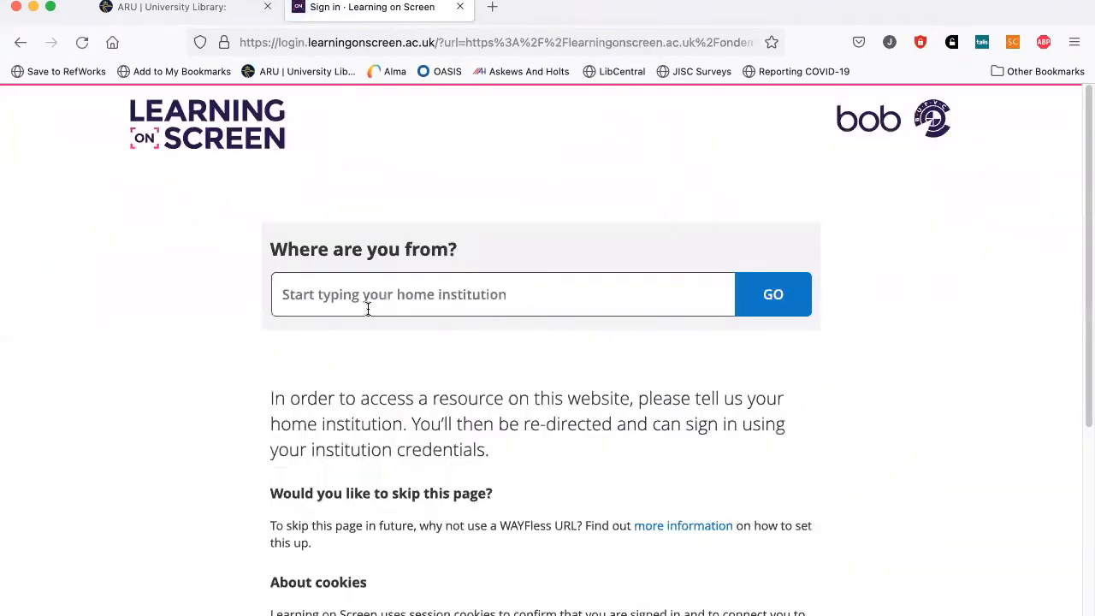
type("ang")
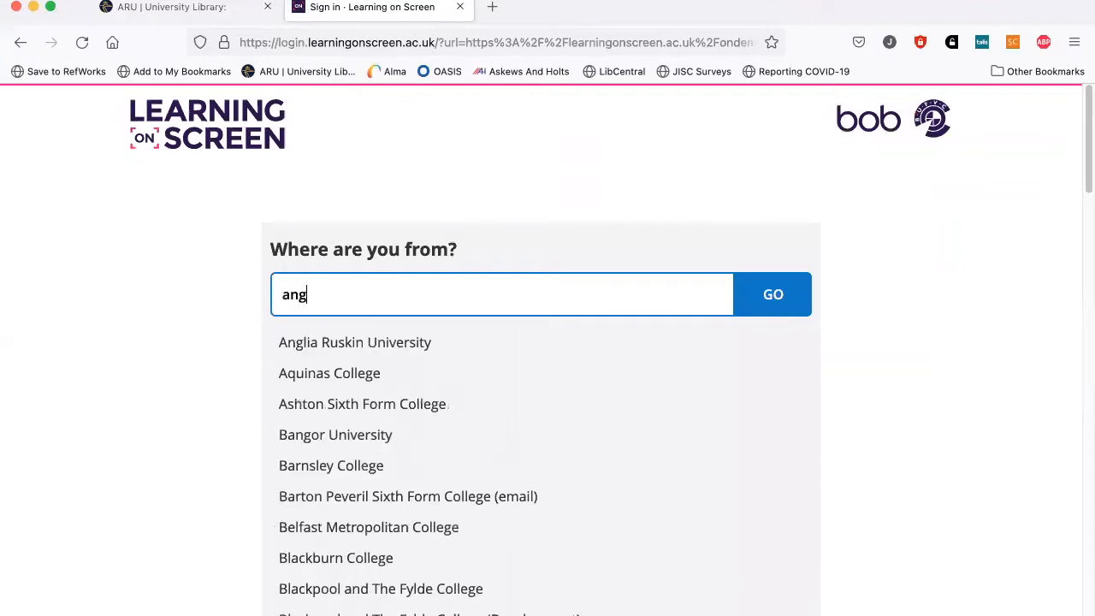
left_click(355, 342)
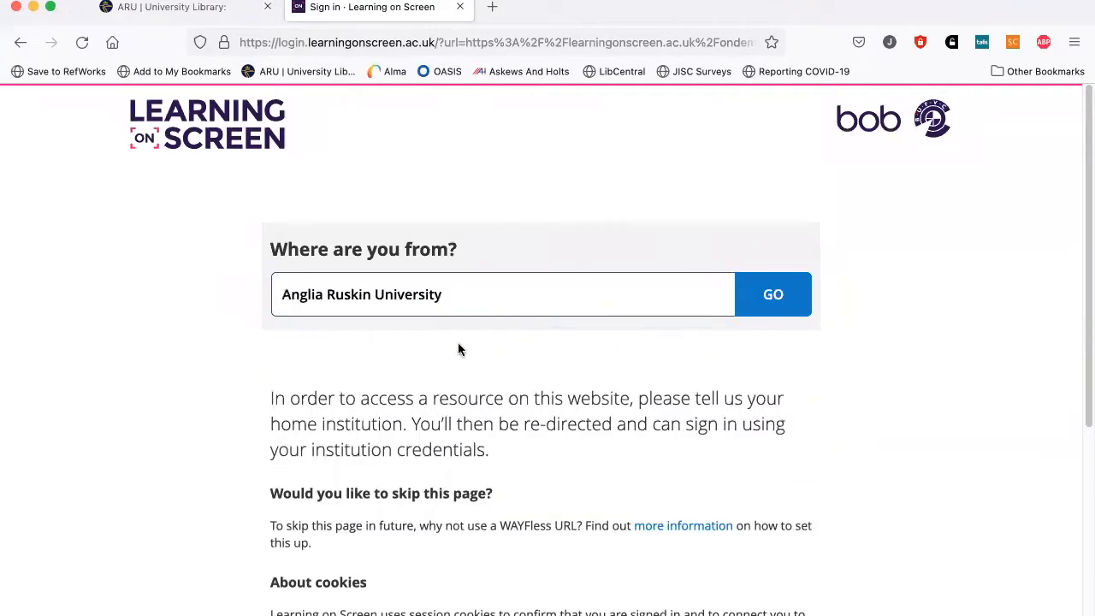
left_click(772, 294)
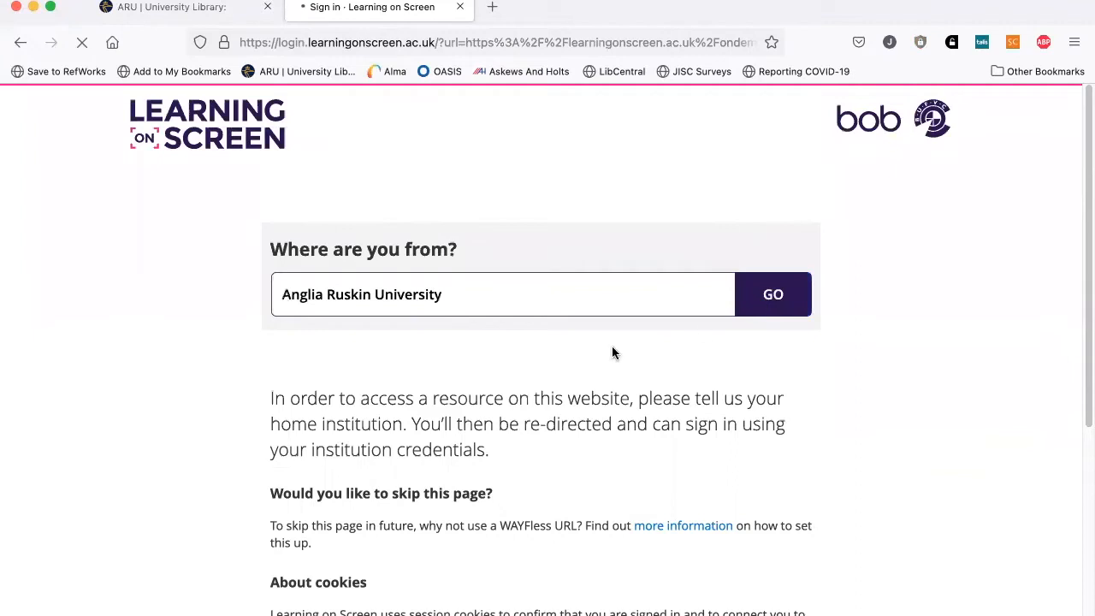
left_click(773, 294)
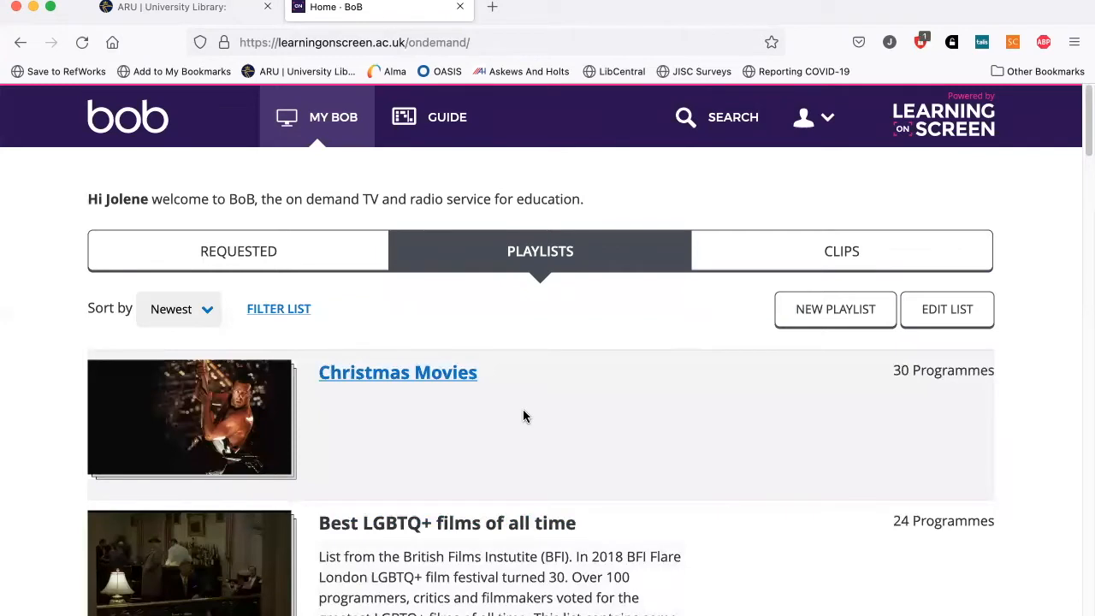
mouse_move(551, 369)
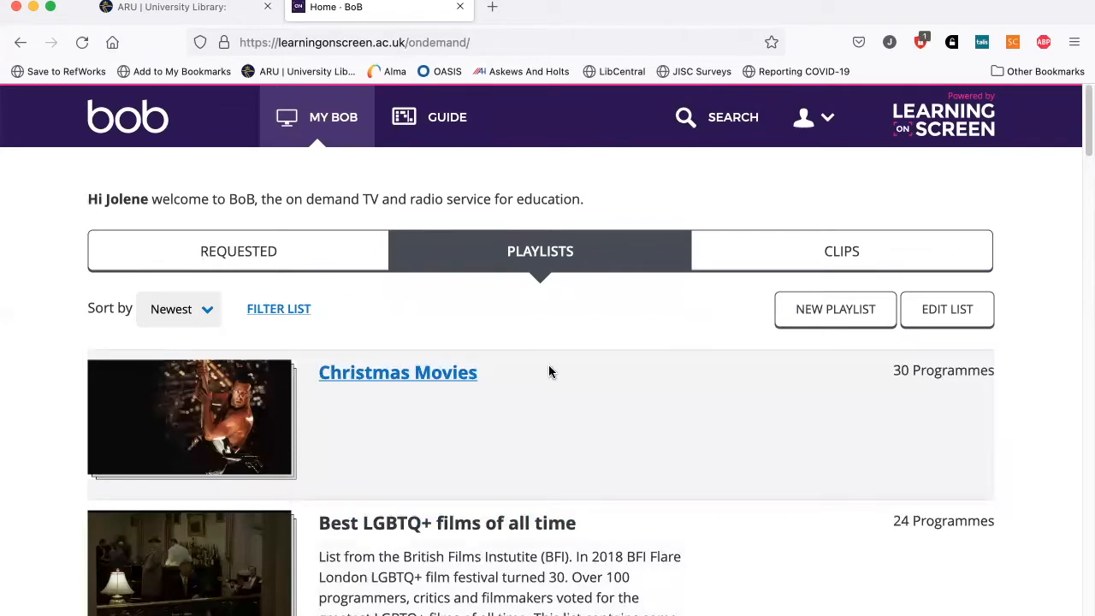
mouse_move(320, 127)
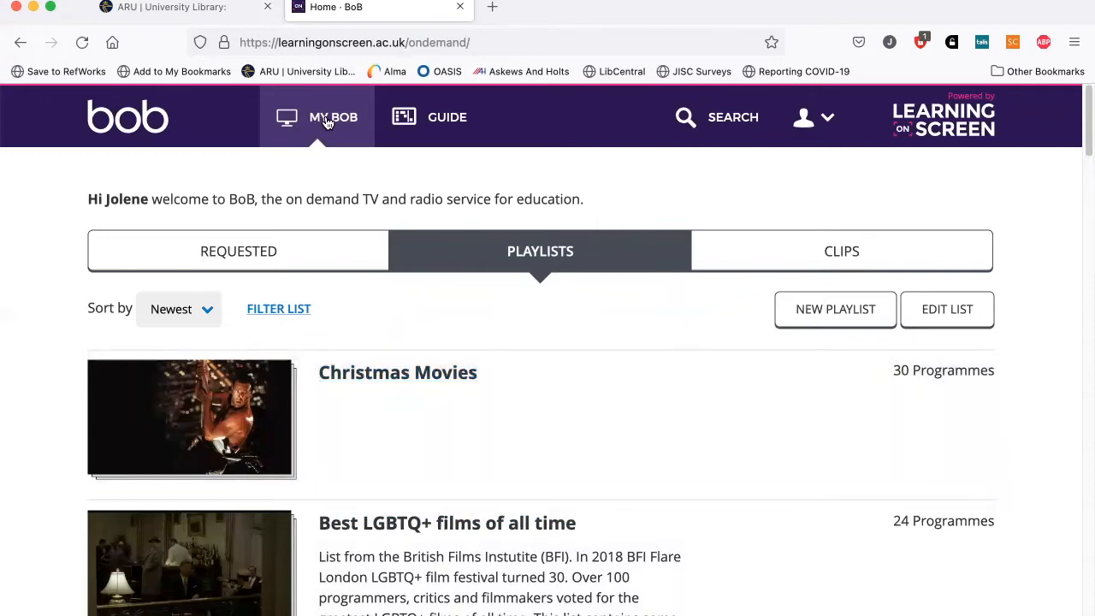
mouse_move(438, 158)
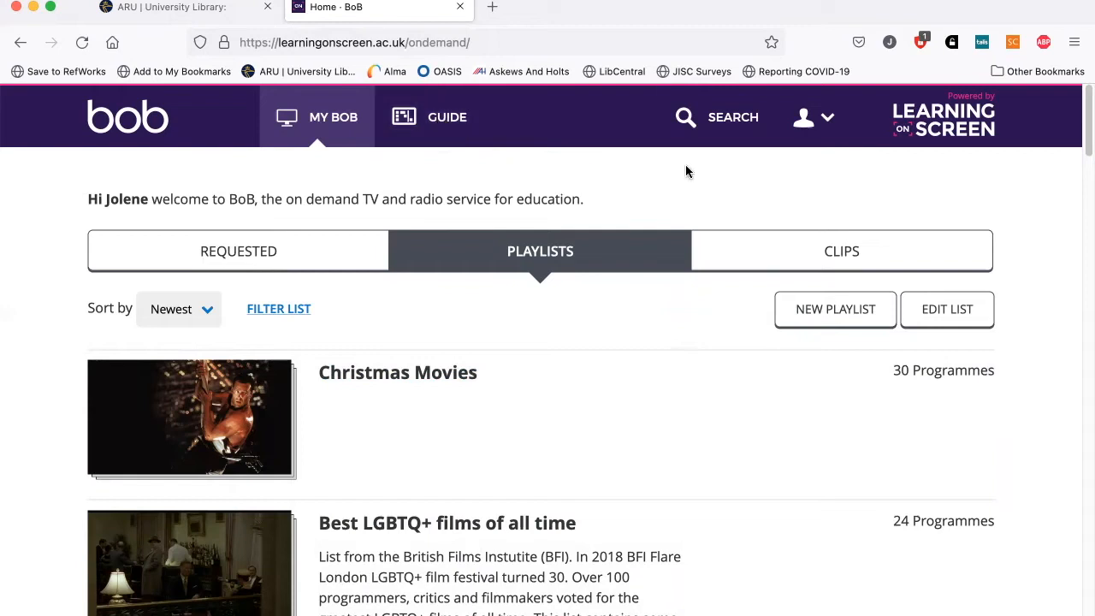
mouse_move(436, 127)
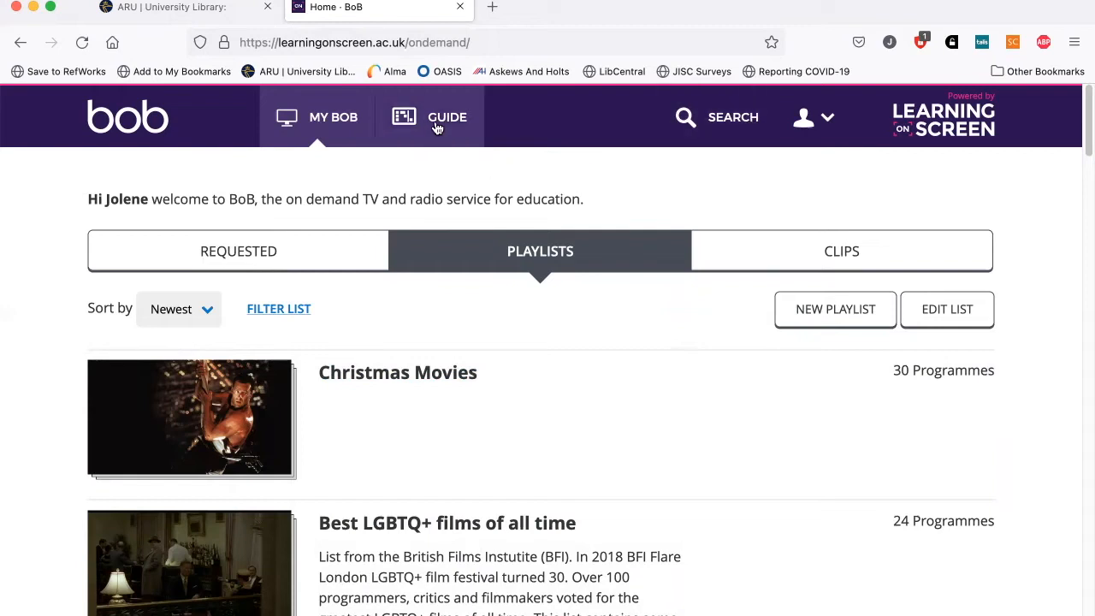
Open the Guide and scroll through all TV channels down to the radio stations.
left_click(445, 117)
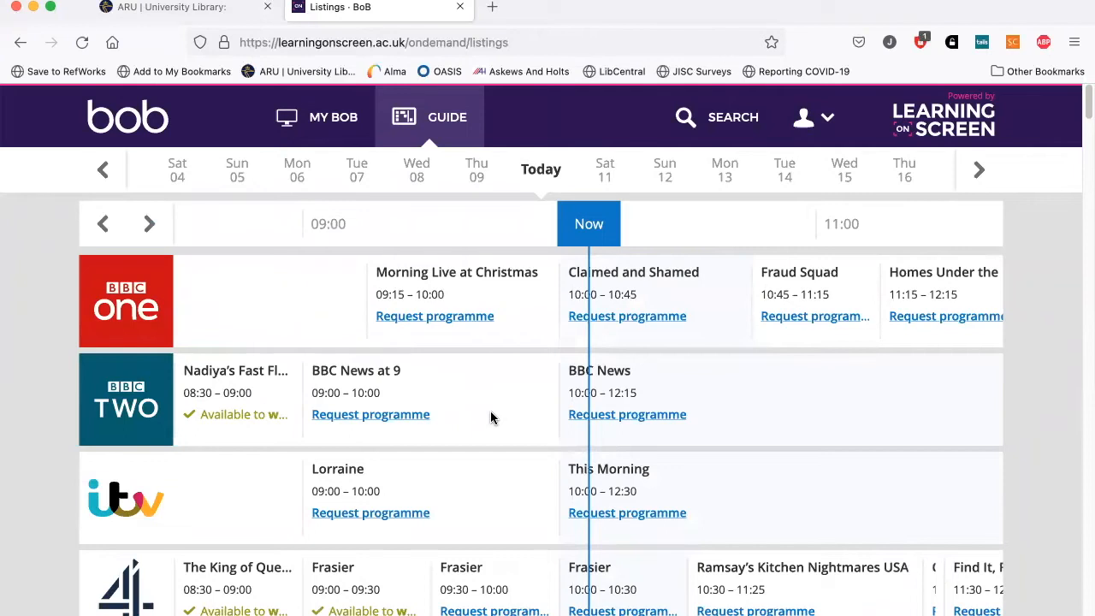
scroll("down", 3)
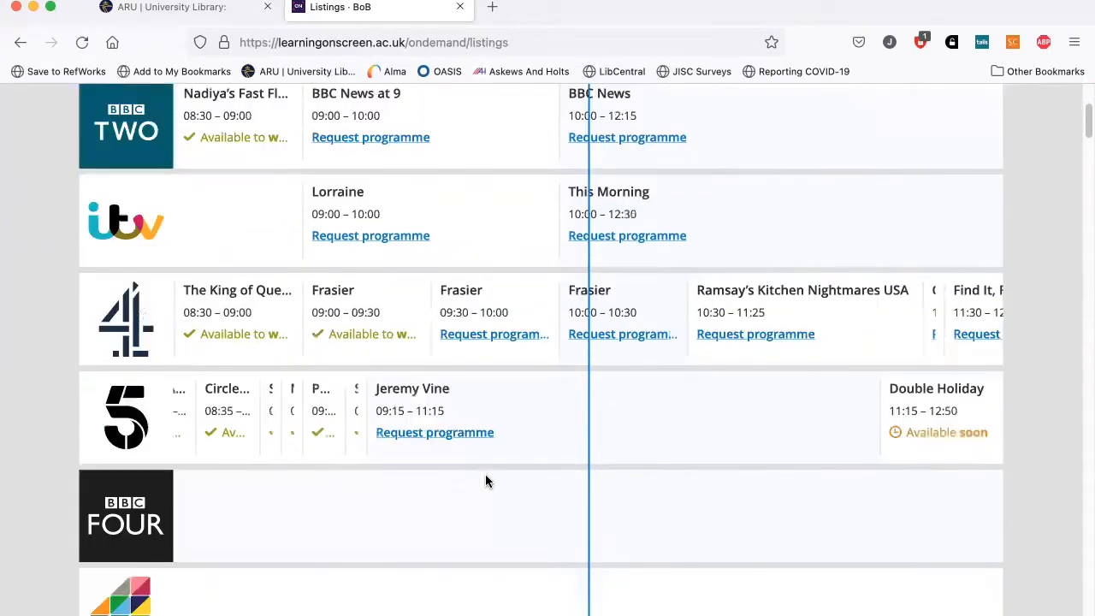
scroll("down", 3)
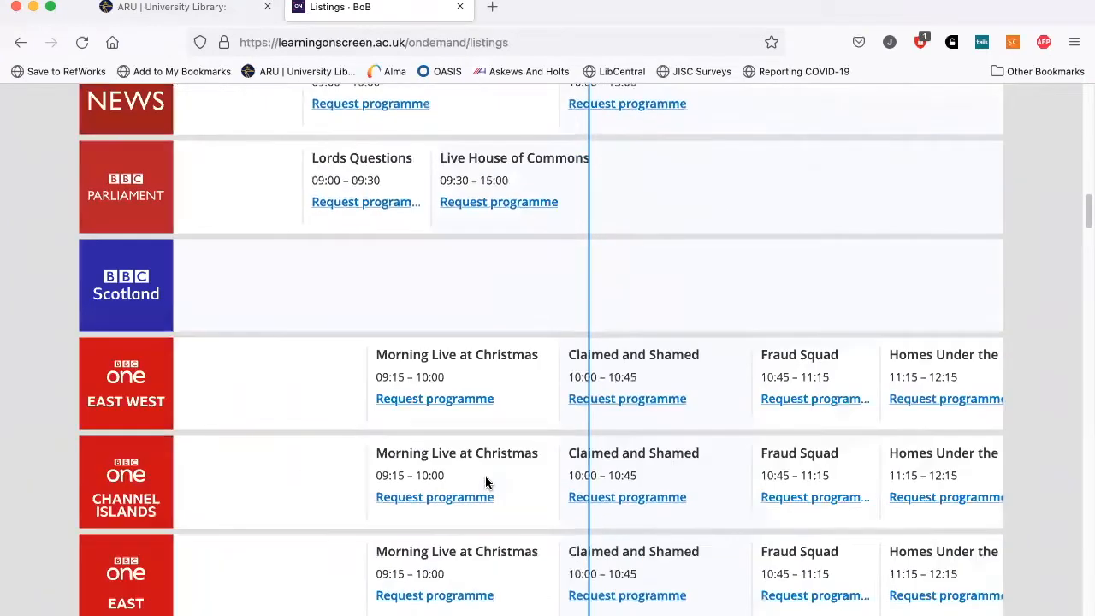
scroll("down", 3)
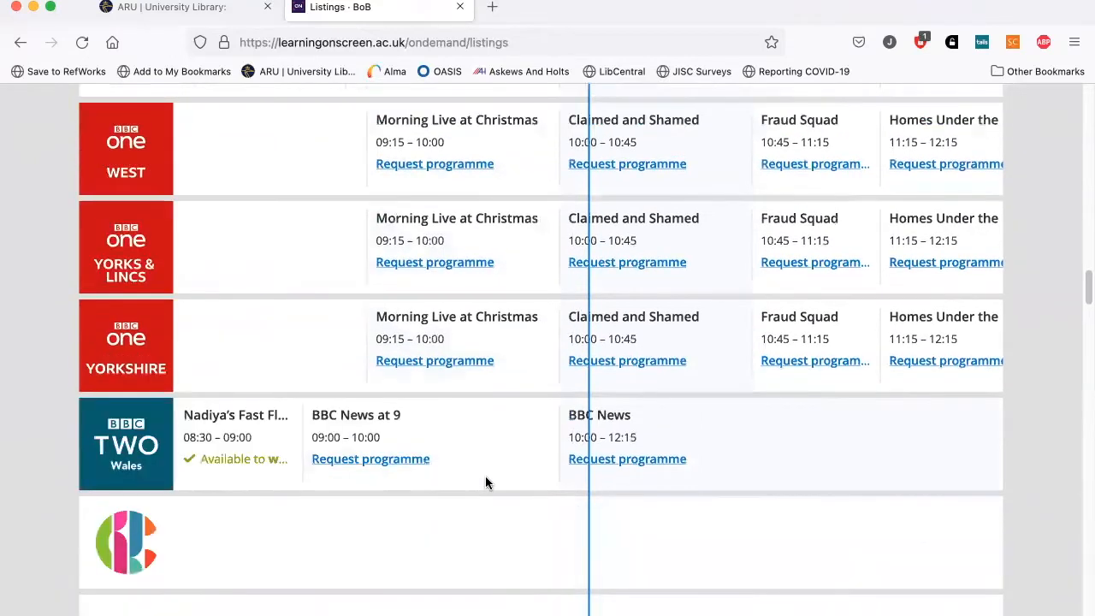
scroll("down", 3)
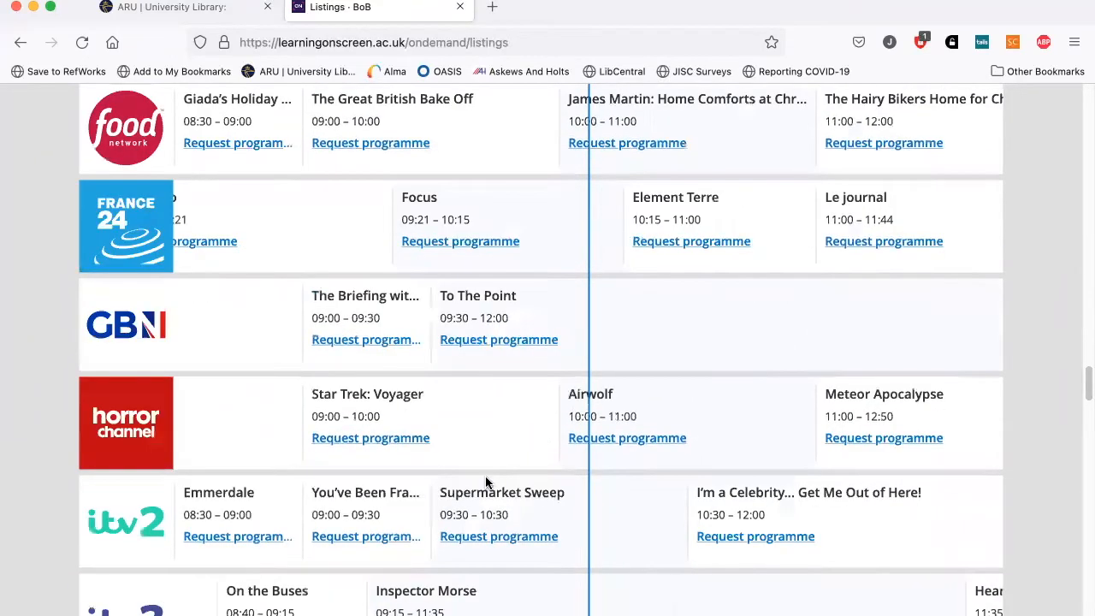
scroll("down", 3)
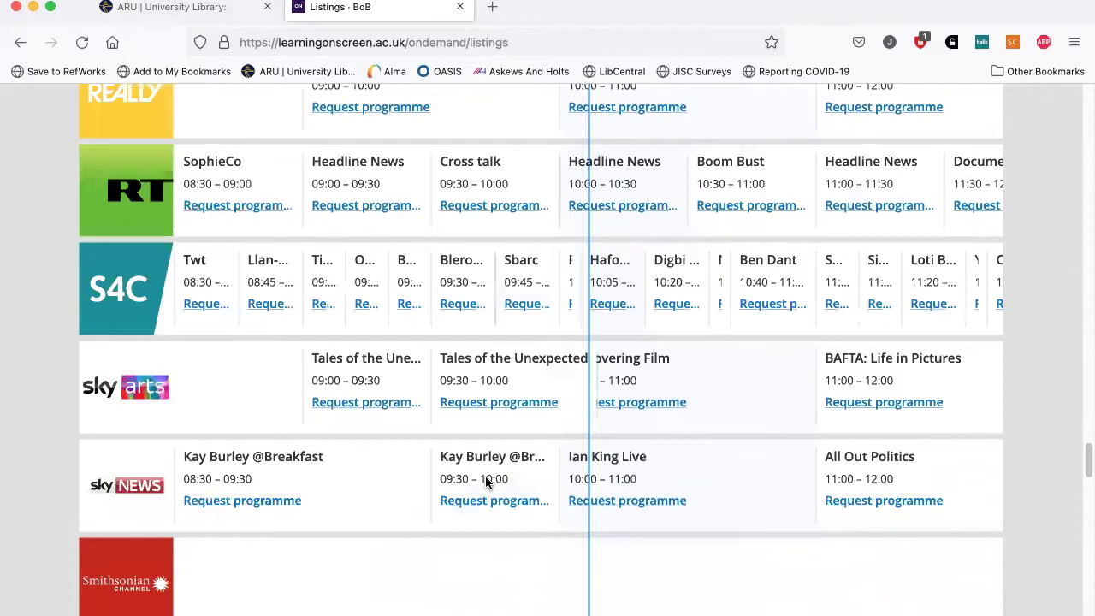
scroll("down", 3)
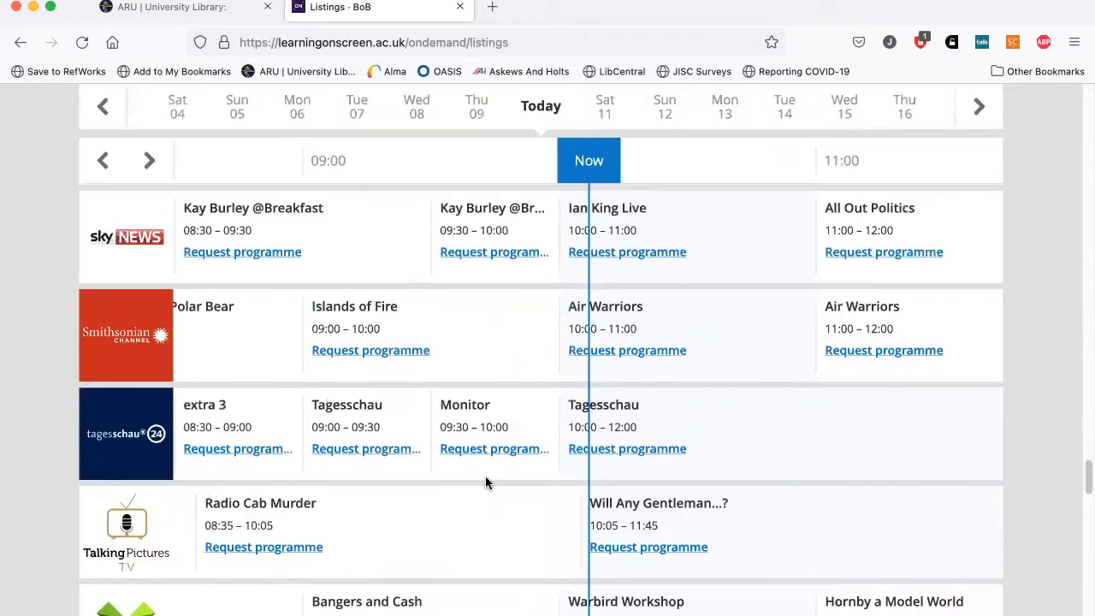
scroll("down", 3)
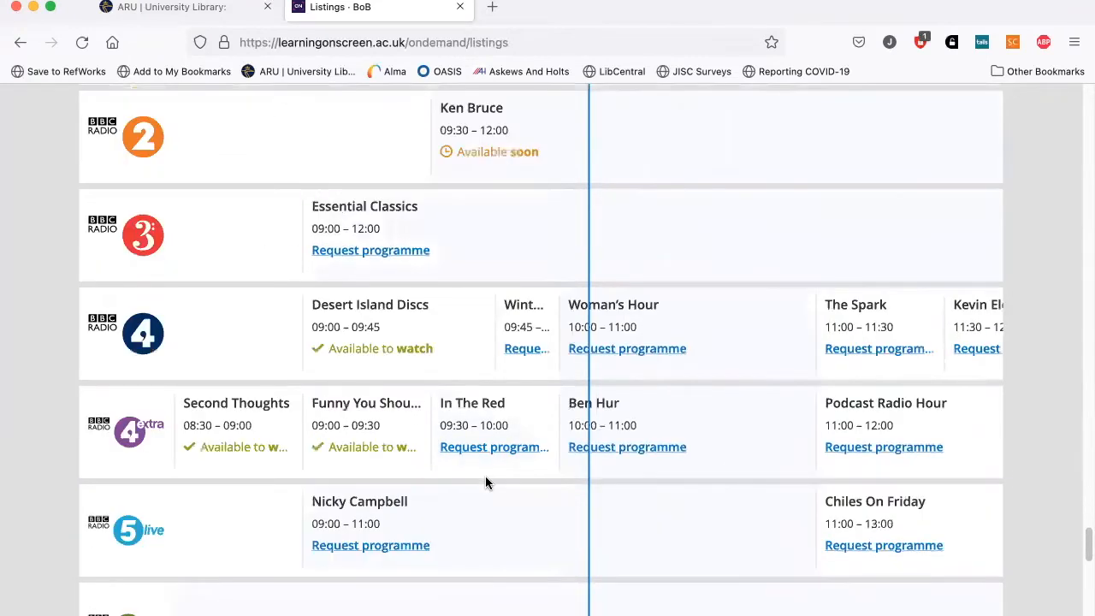
scroll("down", 3)
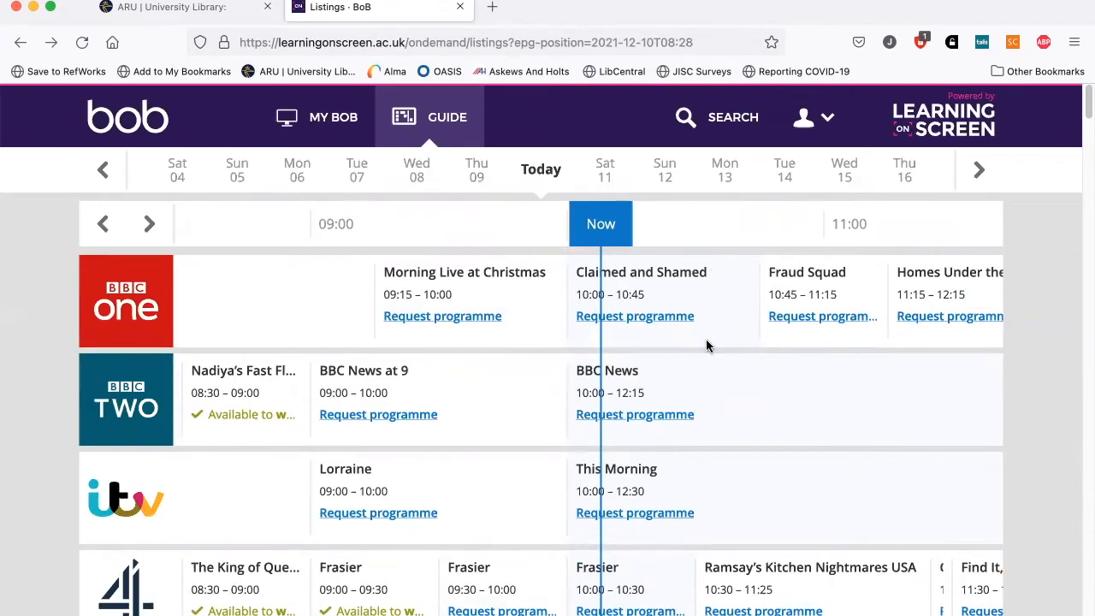
scroll("down", 3)
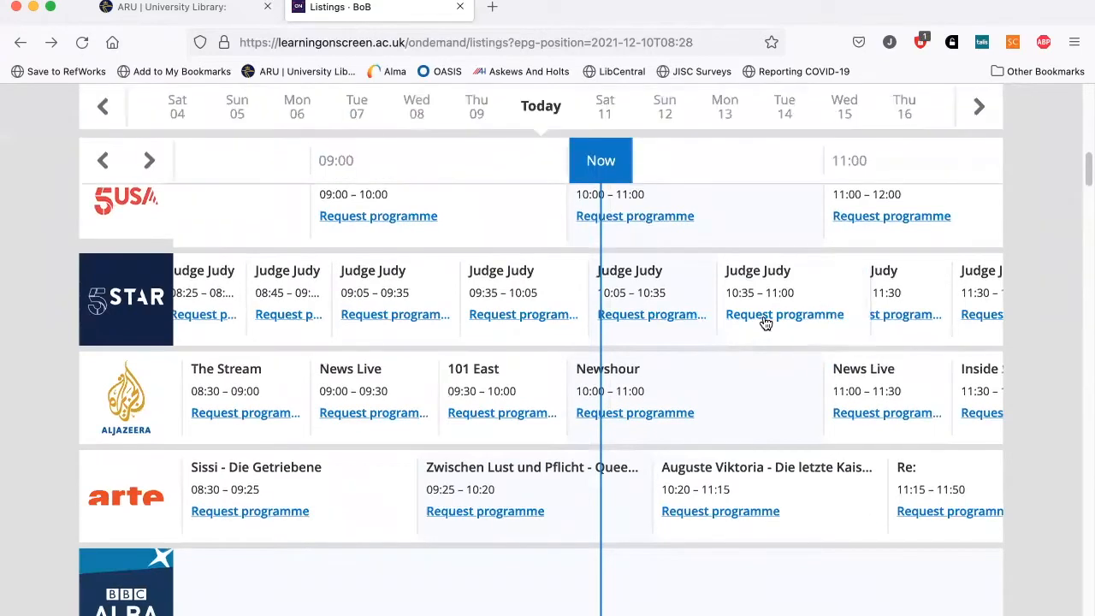
left_click(758, 269)
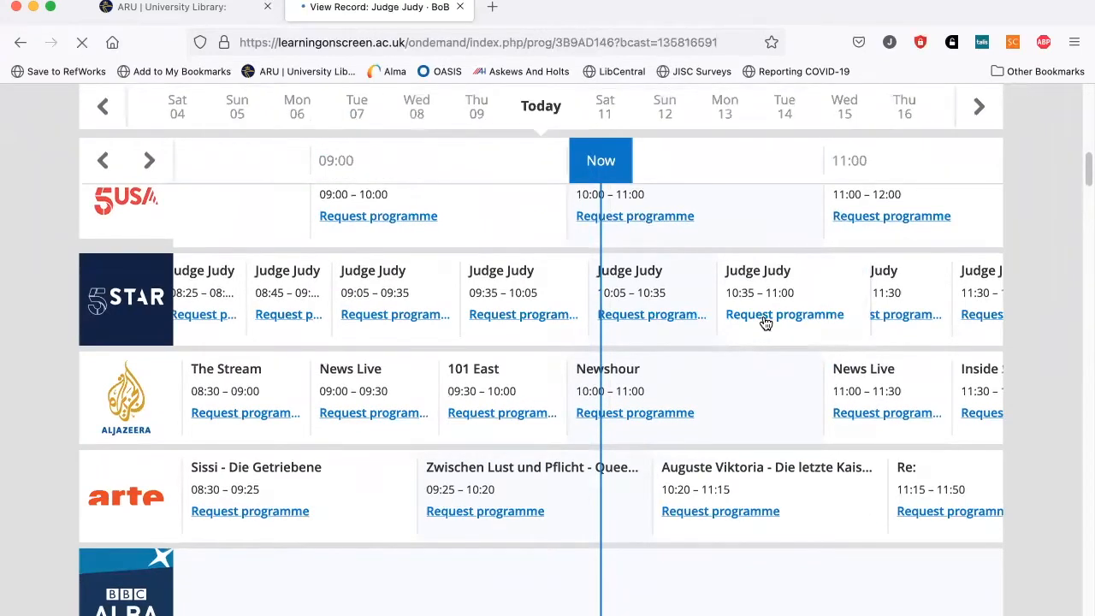
left_click(783, 315)
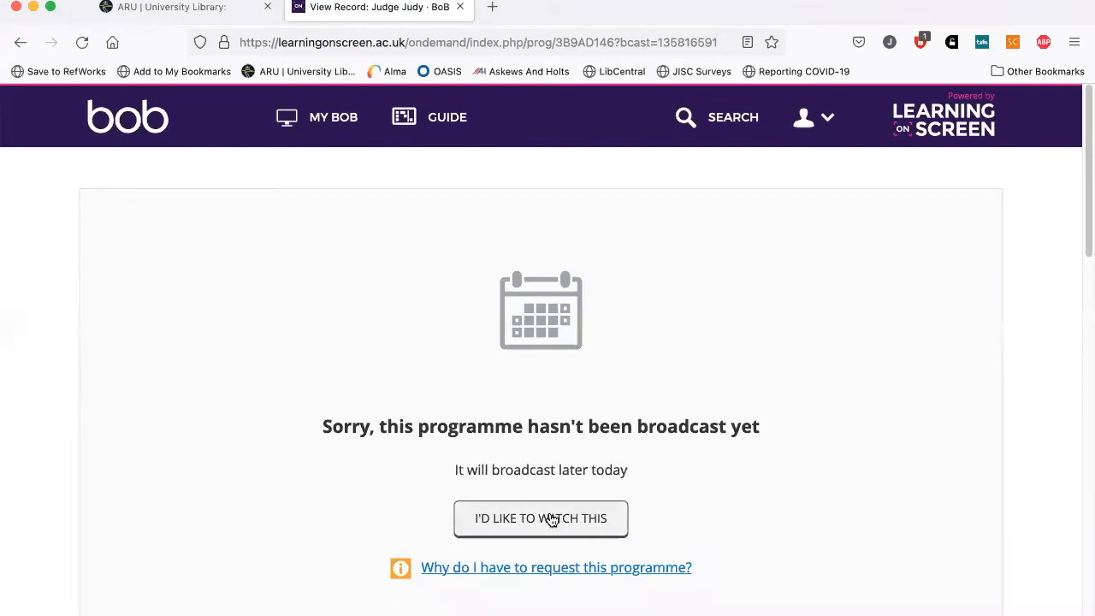
mouse_move(183, 101)
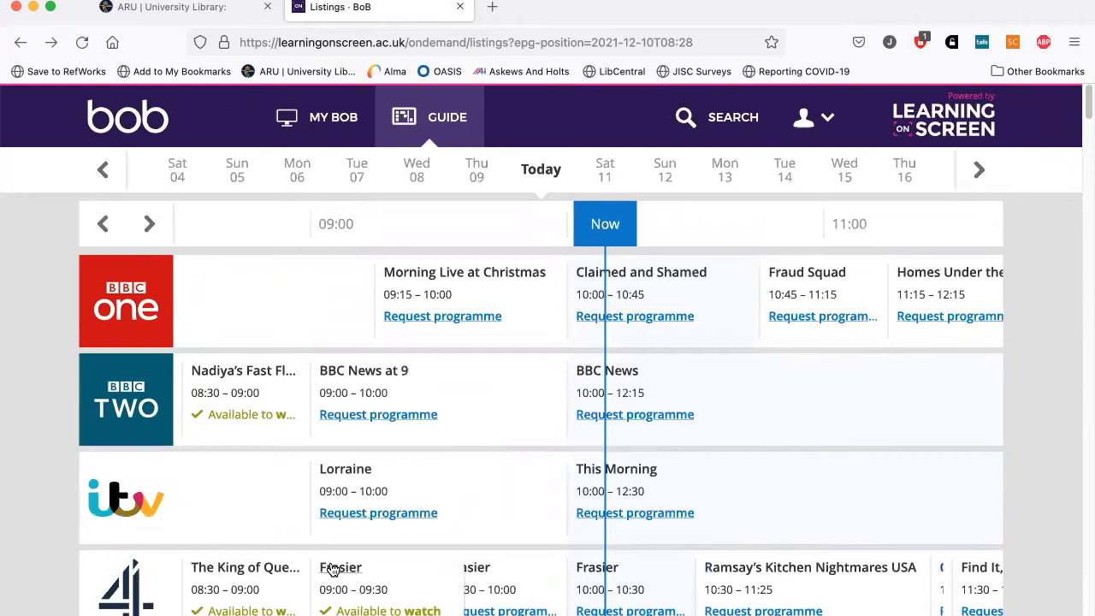
left_click(340, 567)
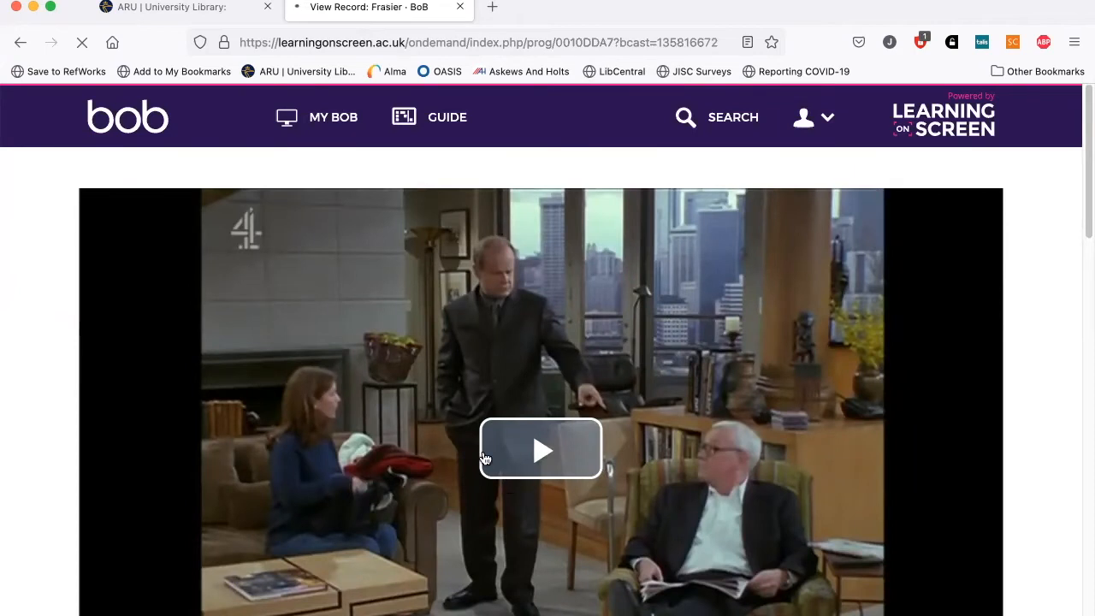
mouse_move(19, 43)
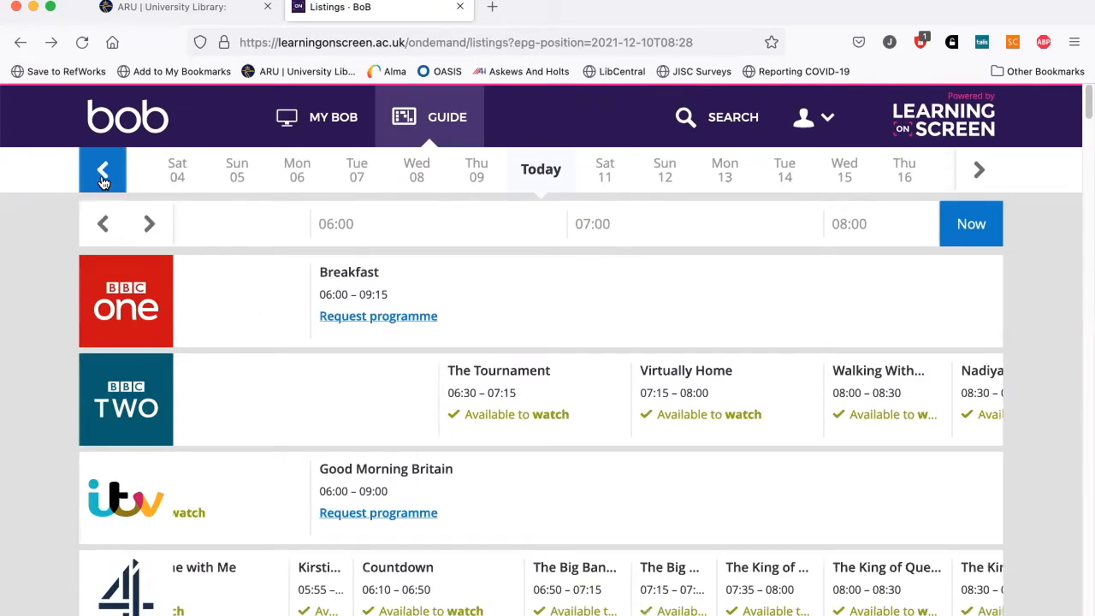
Step back through previous days' listings, then view Thursday 16 December's schedule.
left_click(102, 168)
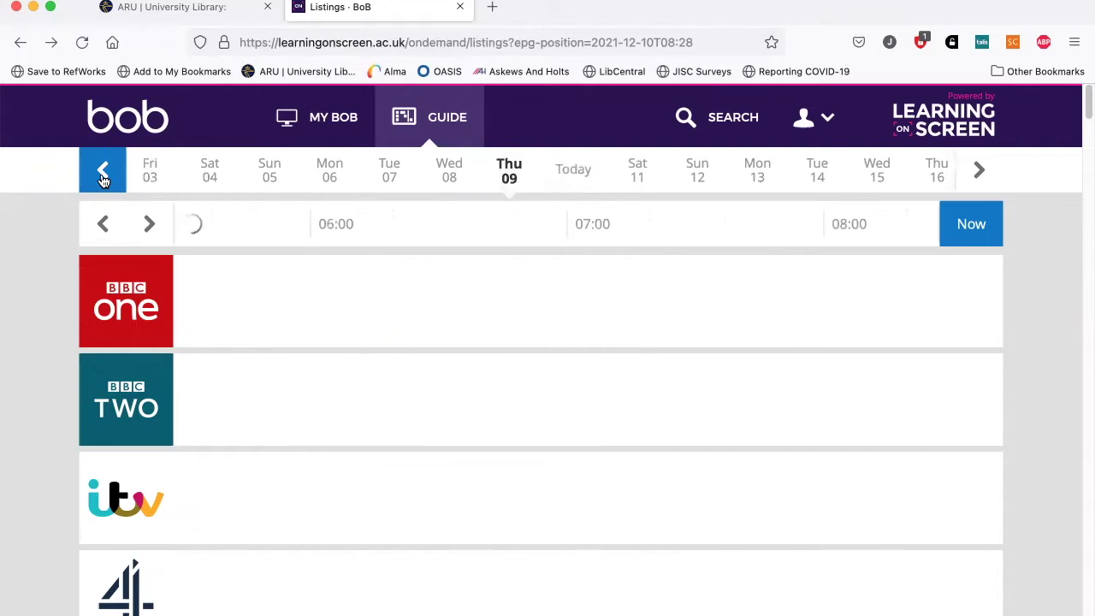
left_click(102, 169)
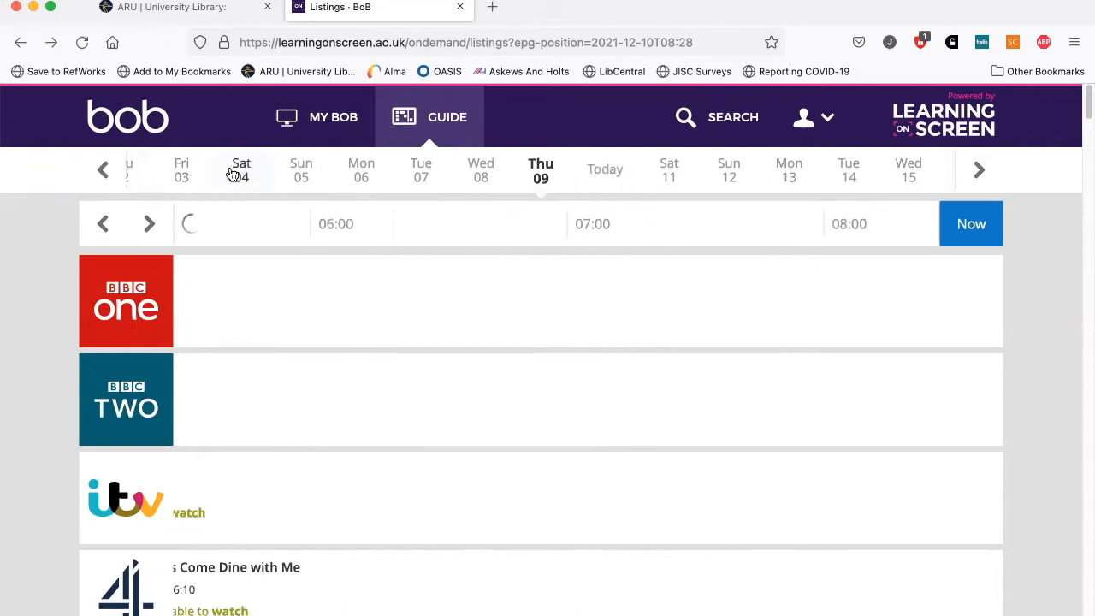
left_click(102, 169)
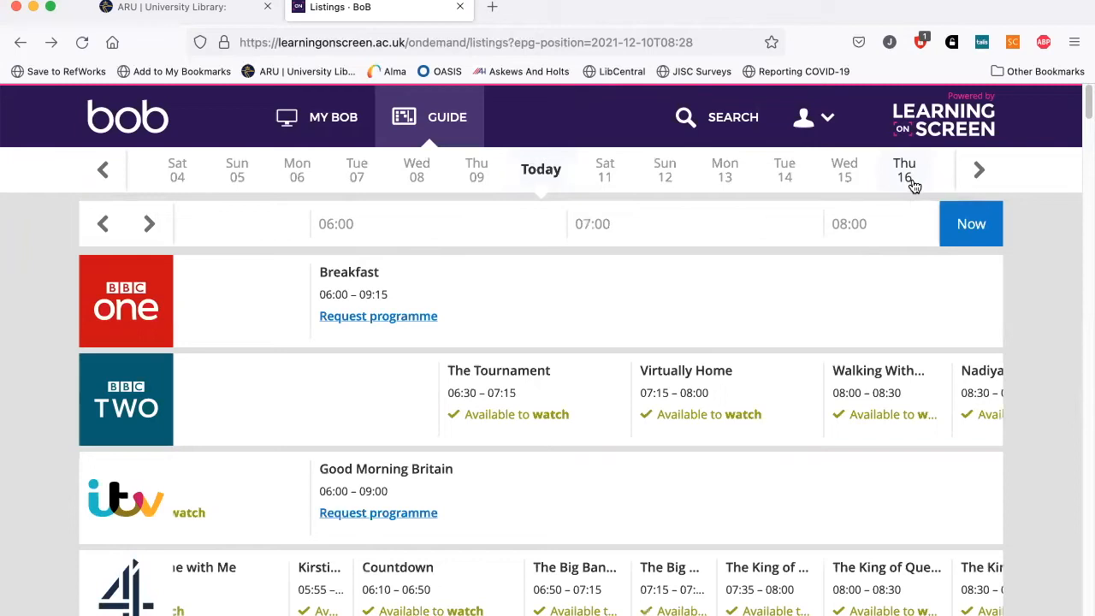
left_click(904, 169)
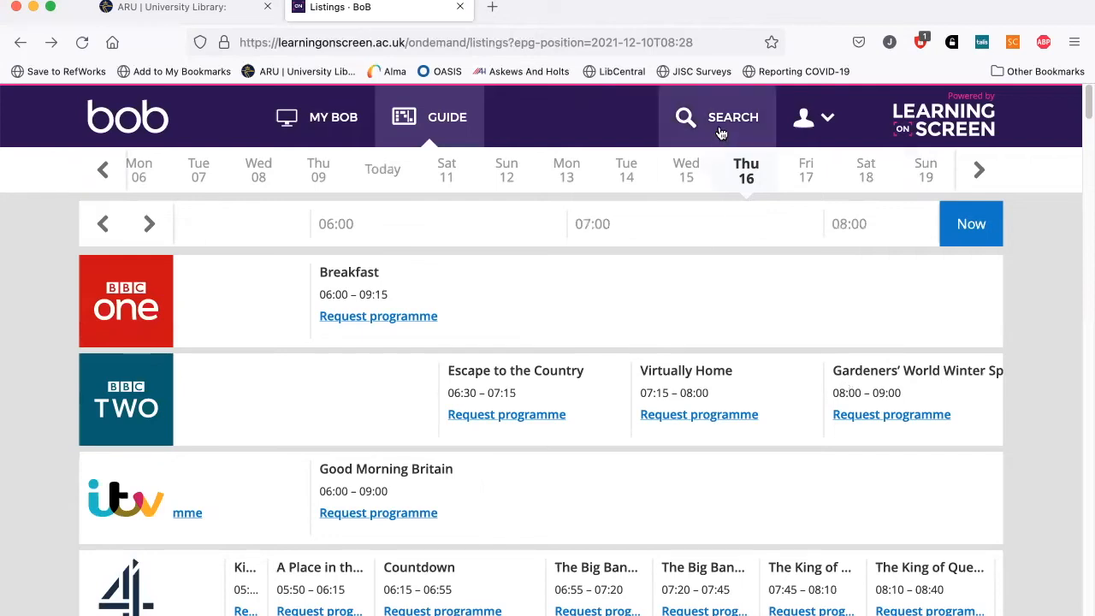
Open programme search and enter the quoted phrase "john wick".
left_click(718, 117)
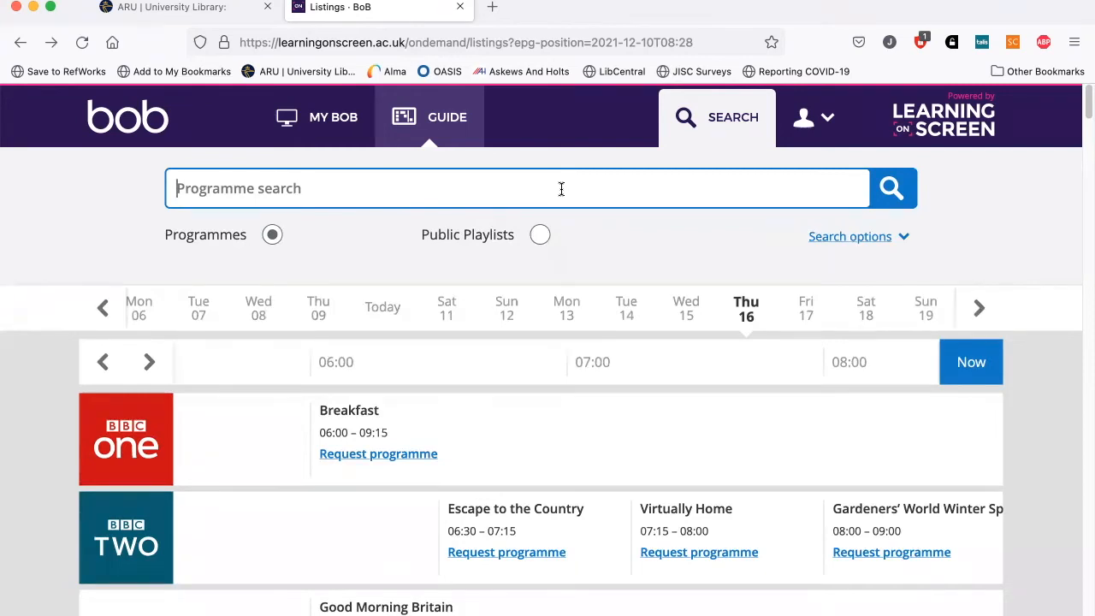
type("\"")
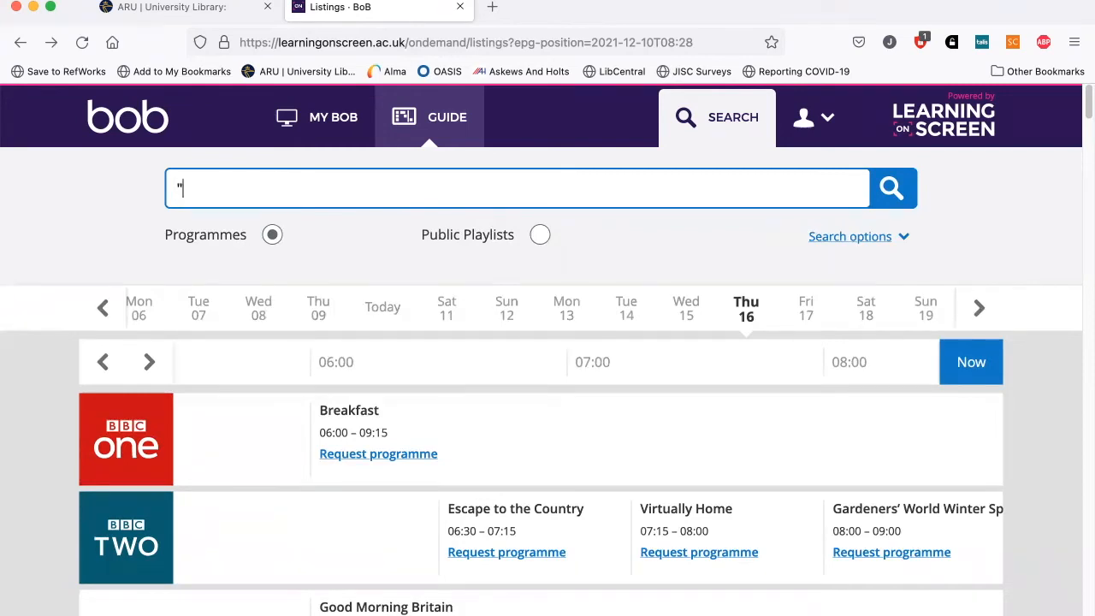
type("john wick")
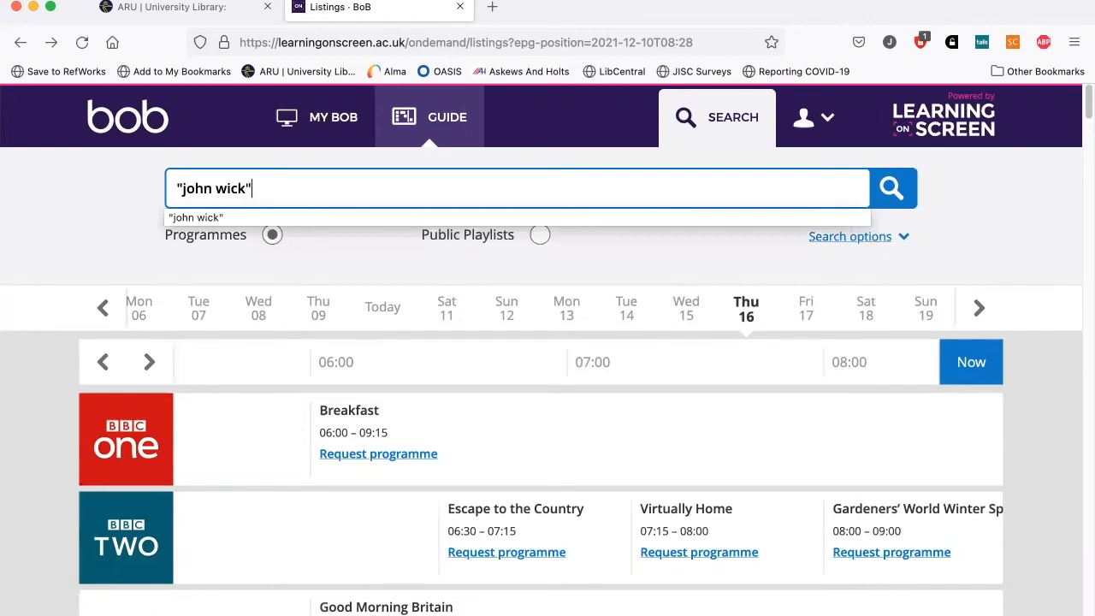
mouse_move(550, 221)
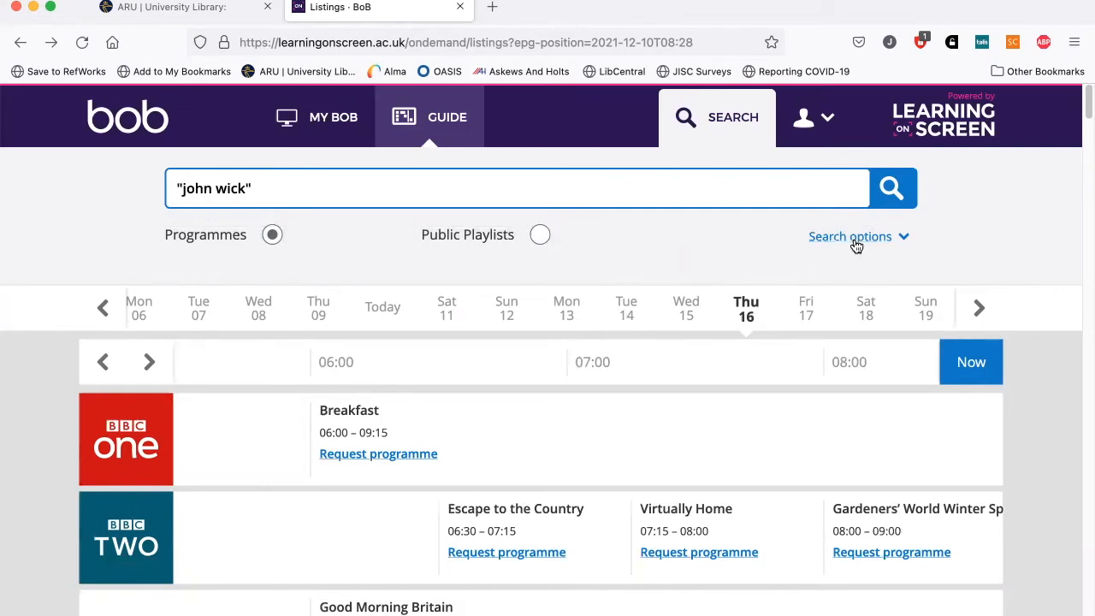
Run a Title only search for "john wick", returning 4 results.
left_click(858, 237)
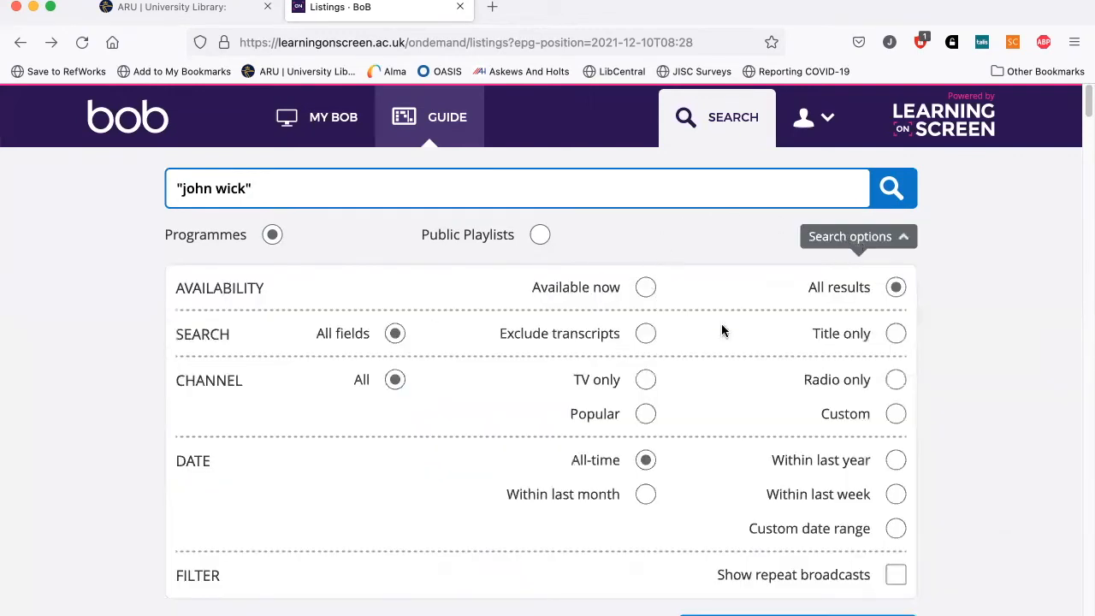
mouse_move(896, 338)
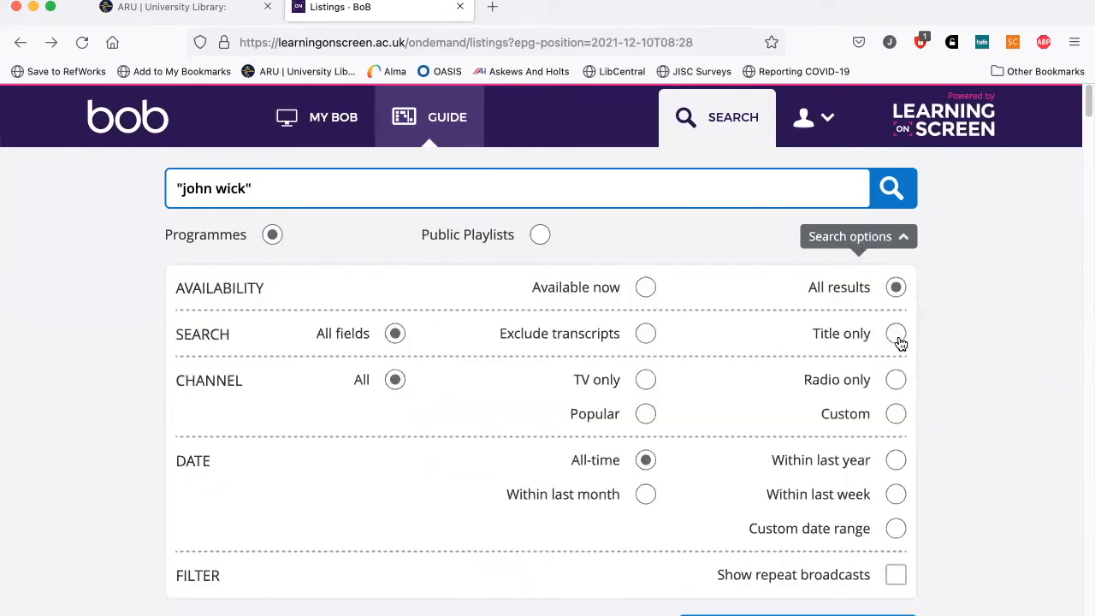
left_click(895, 334)
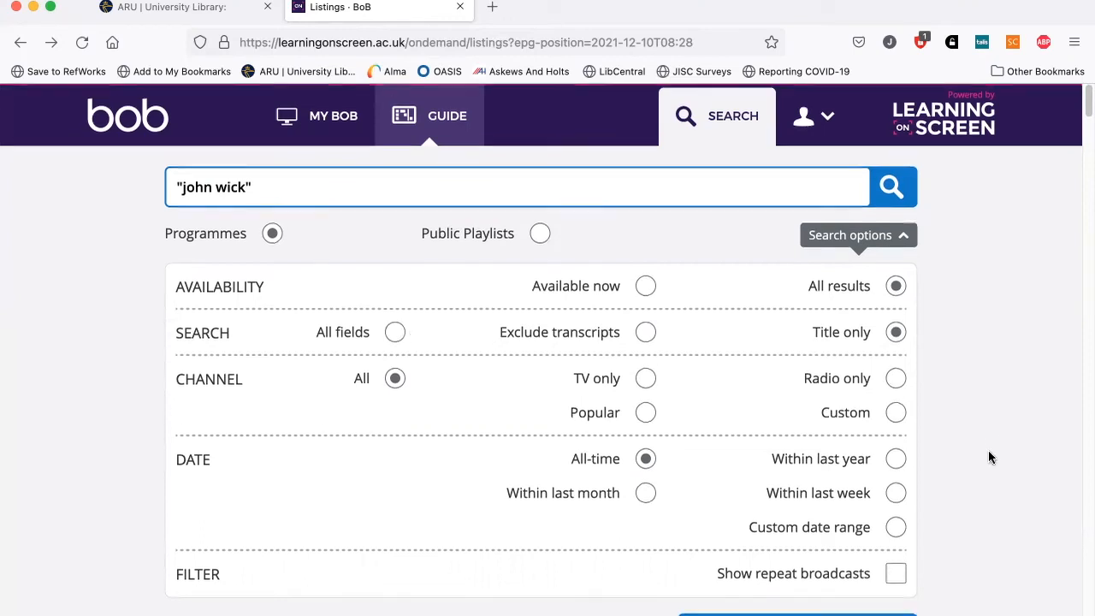
scroll("down", 3)
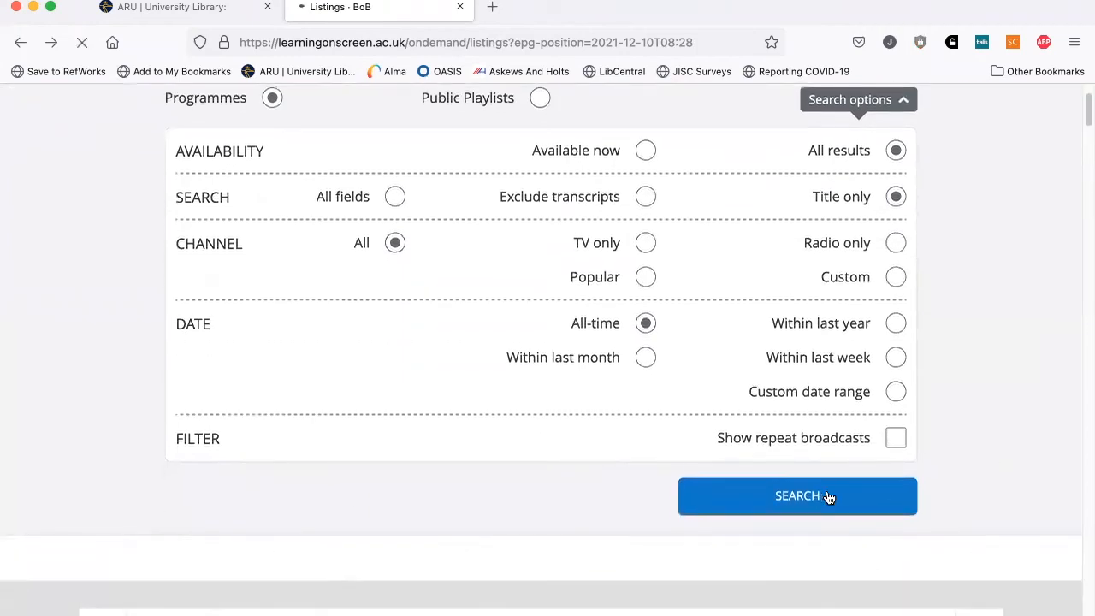
left_click(797, 496)
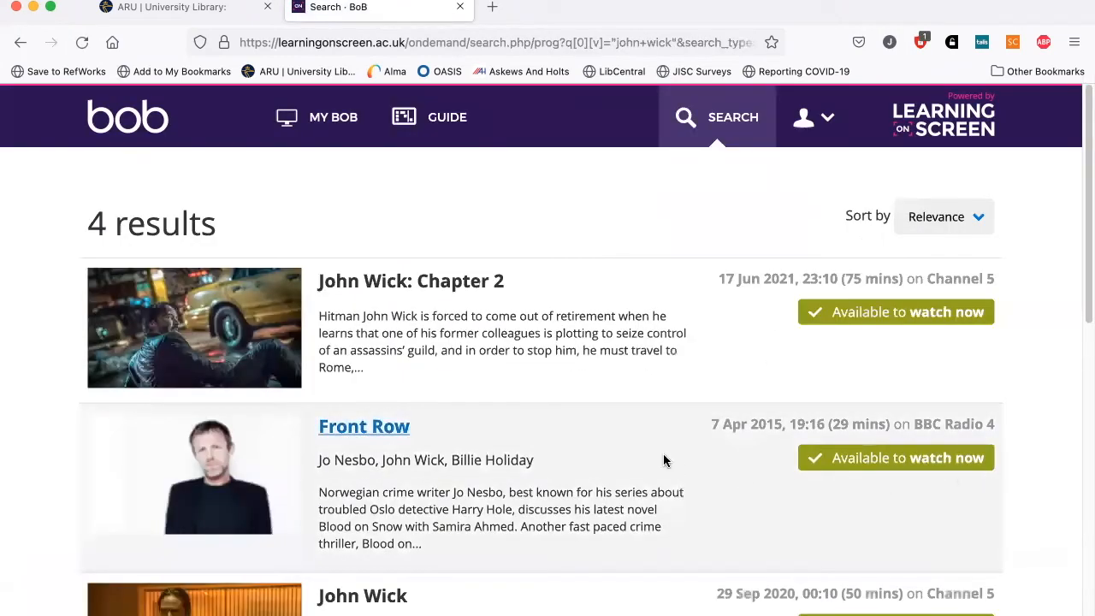
Scroll the results and open the John Wick: Chapter 2 programme page.
scroll("down", 3)
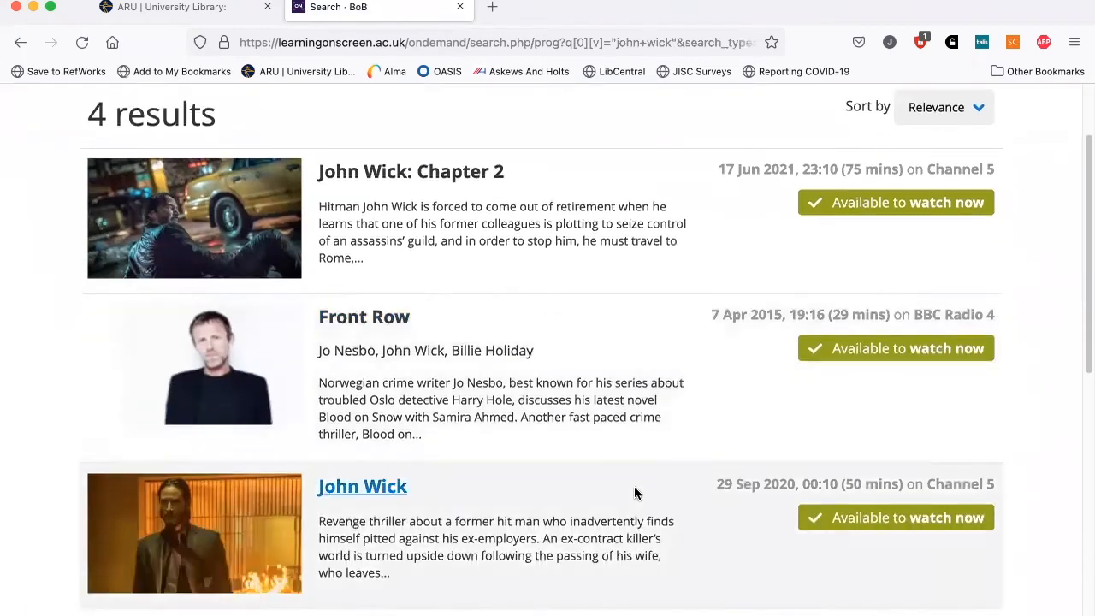
scroll("down", 3)
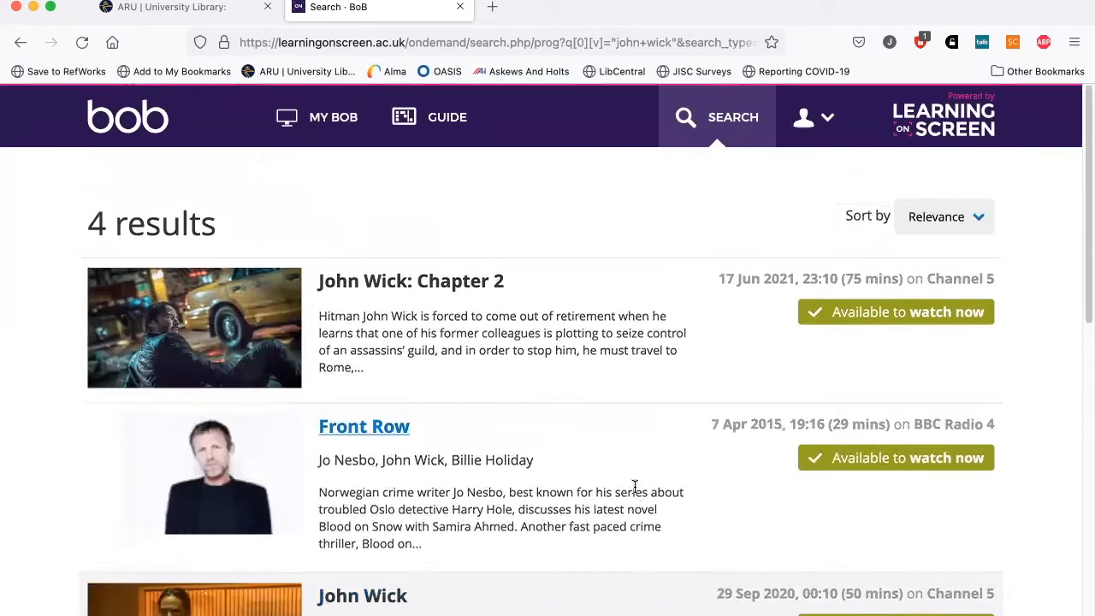
mouse_move(436, 291)
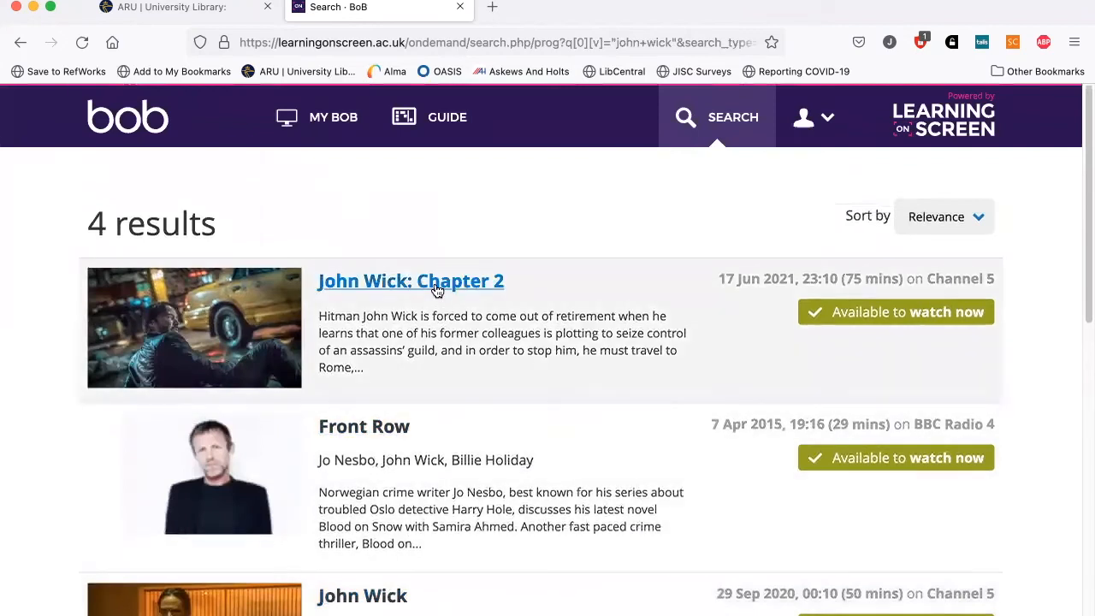
left_click(411, 280)
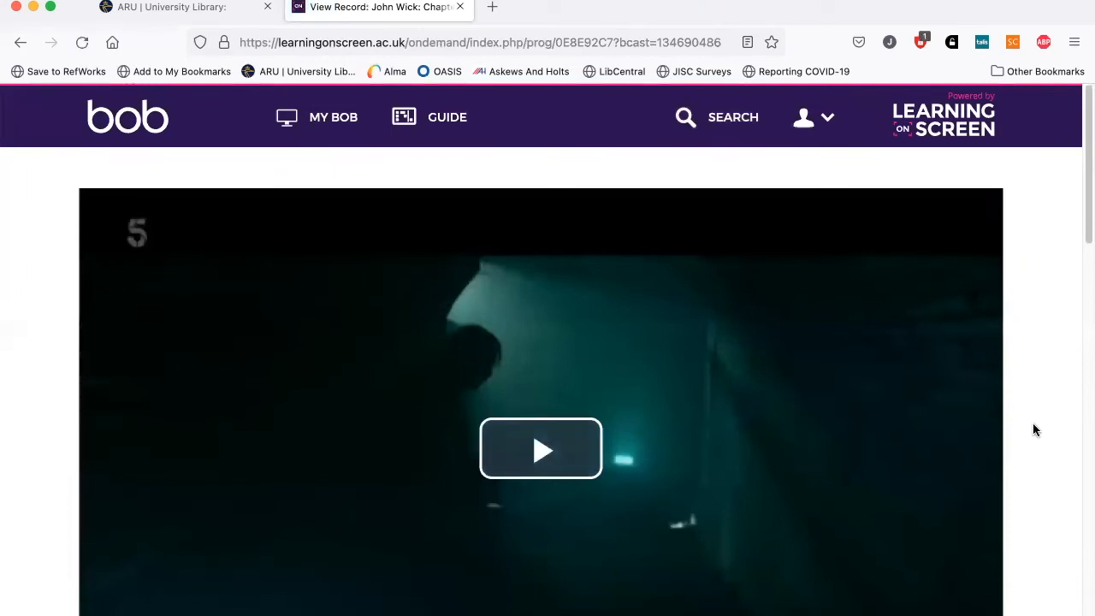
scroll("down", 3)
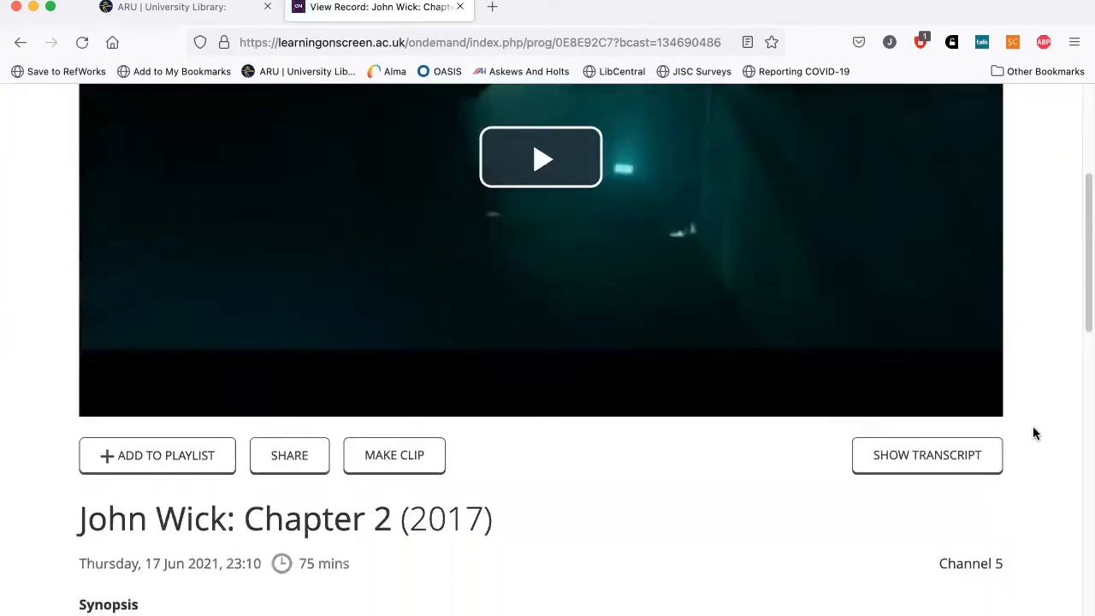
scroll("down", 3)
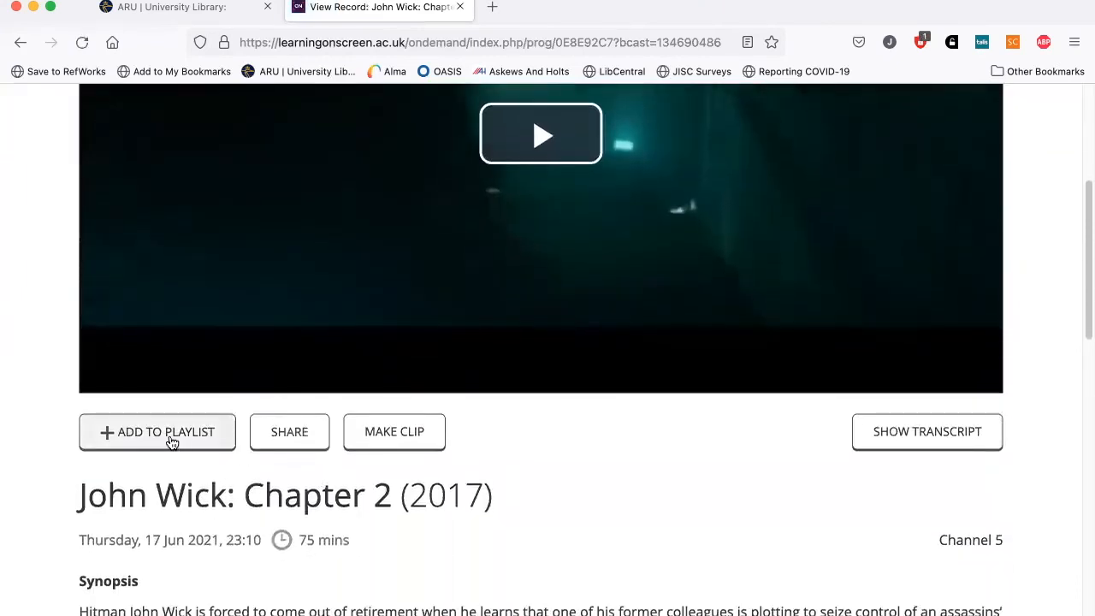
mouse_move(203, 517)
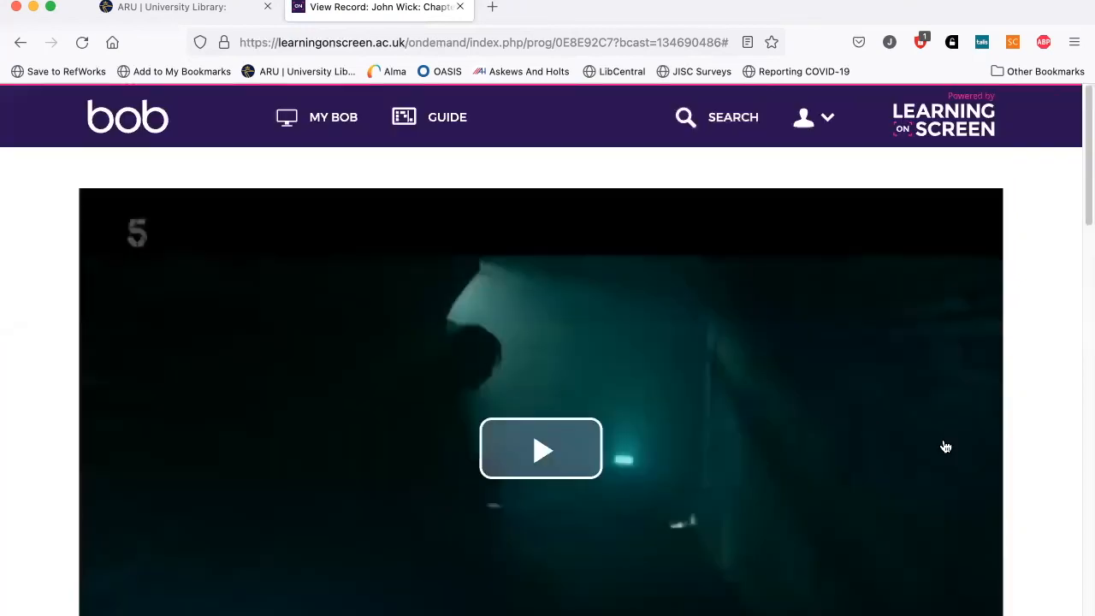
scroll("down", 3)
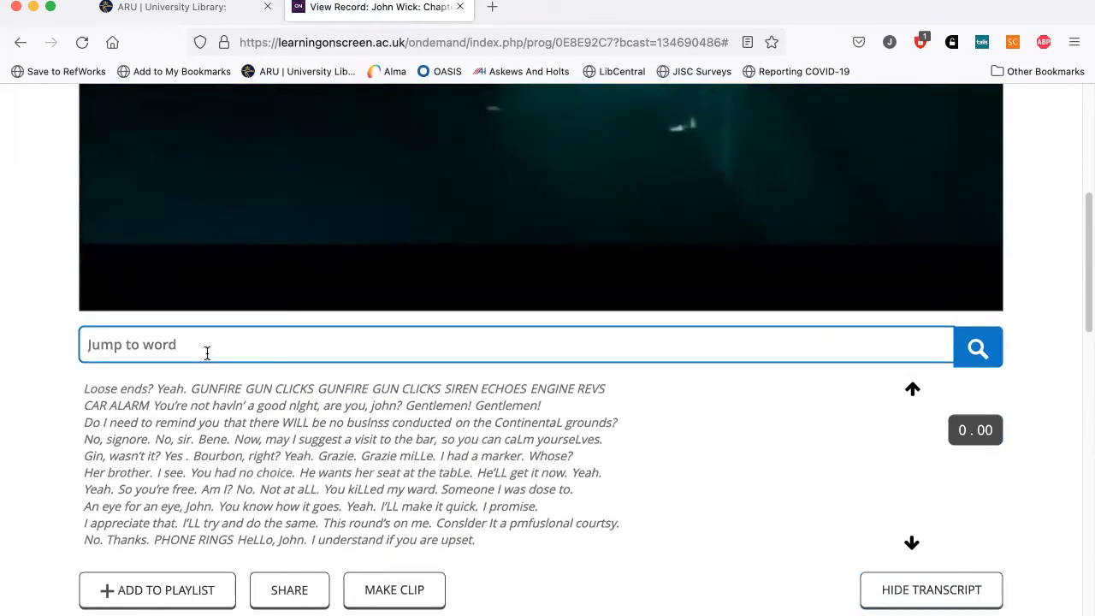
Search the transcript for "dog", finding 2 matches, then go to My BoB.
type("dog")
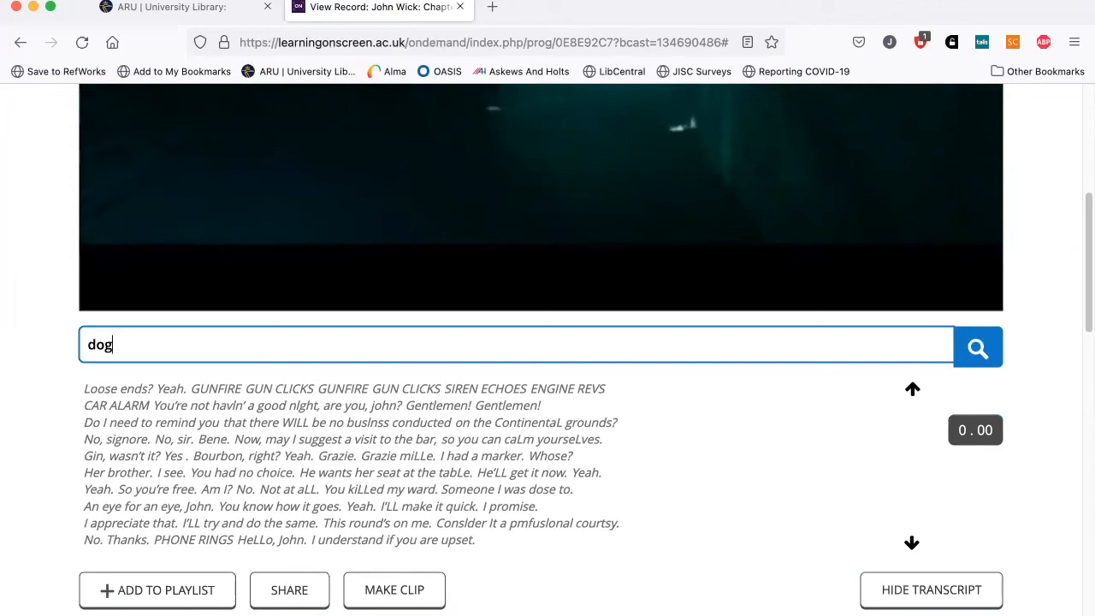
left_click(978, 346)
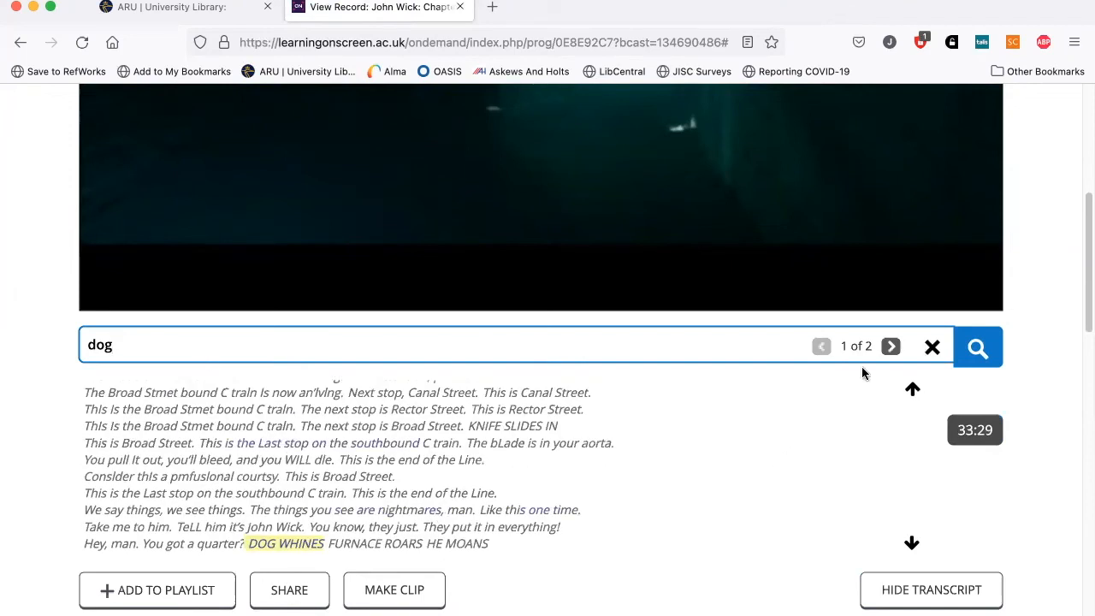
left_click(890, 346)
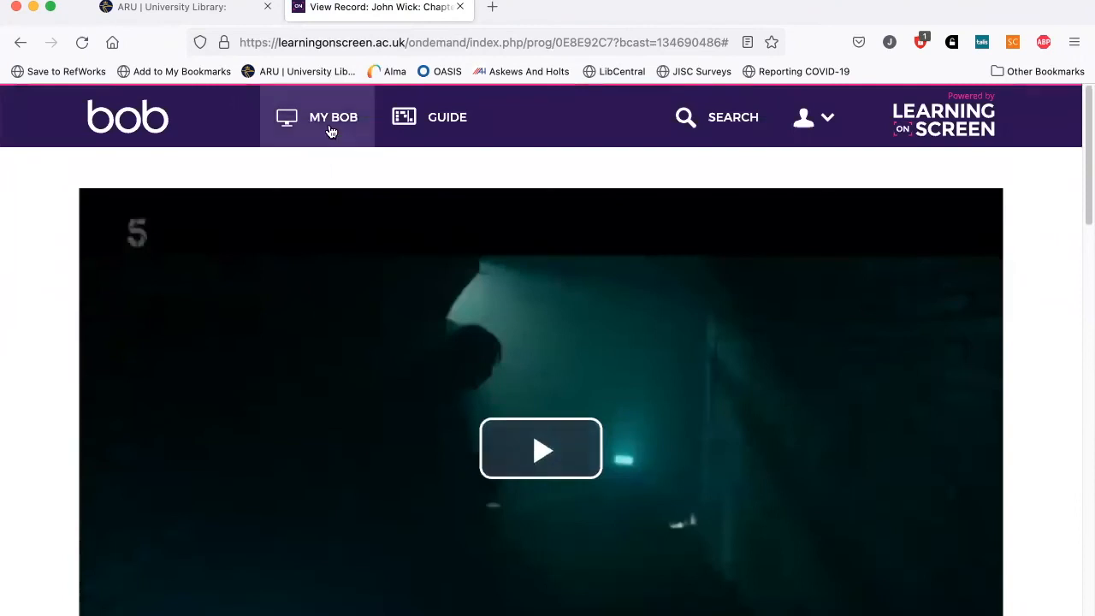
left_click(332, 117)
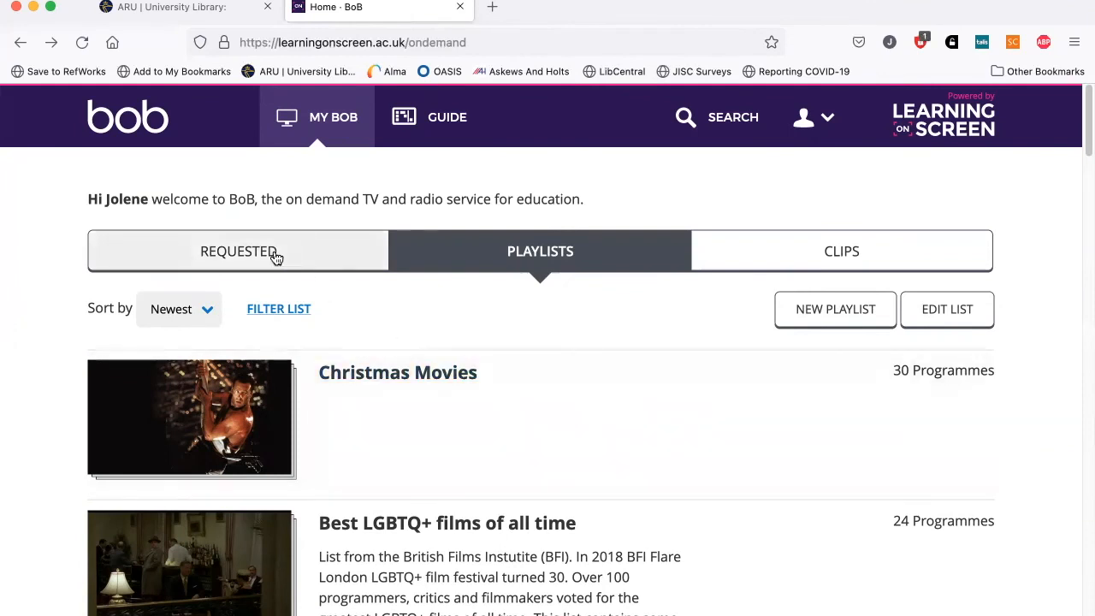
Browse the My BoB Requested, Playlists and Clips tabs in turn.
left_click(239, 251)
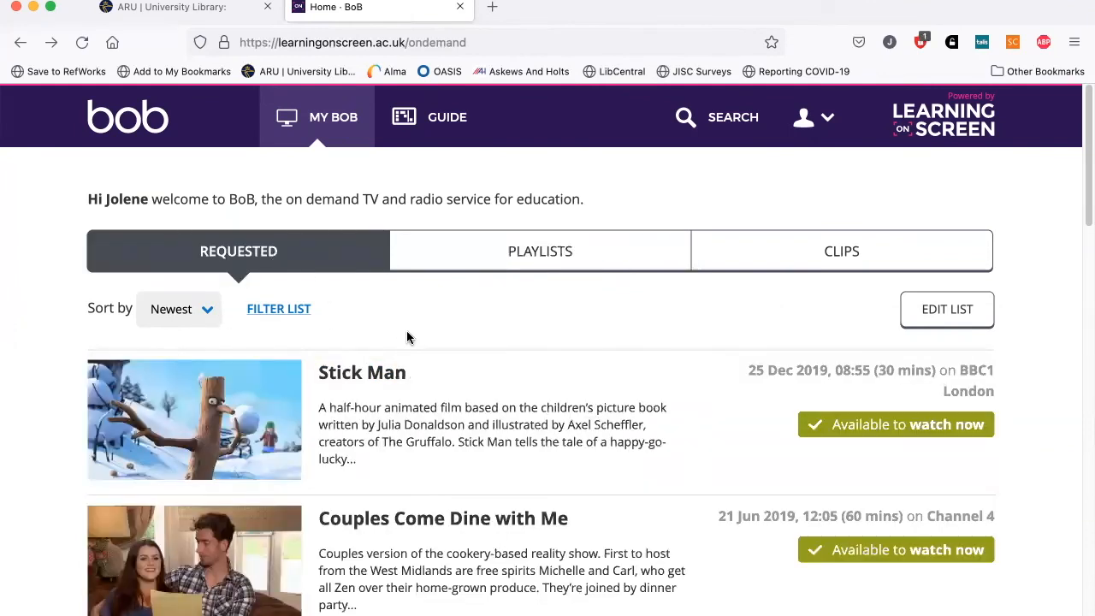
left_click(540, 250)
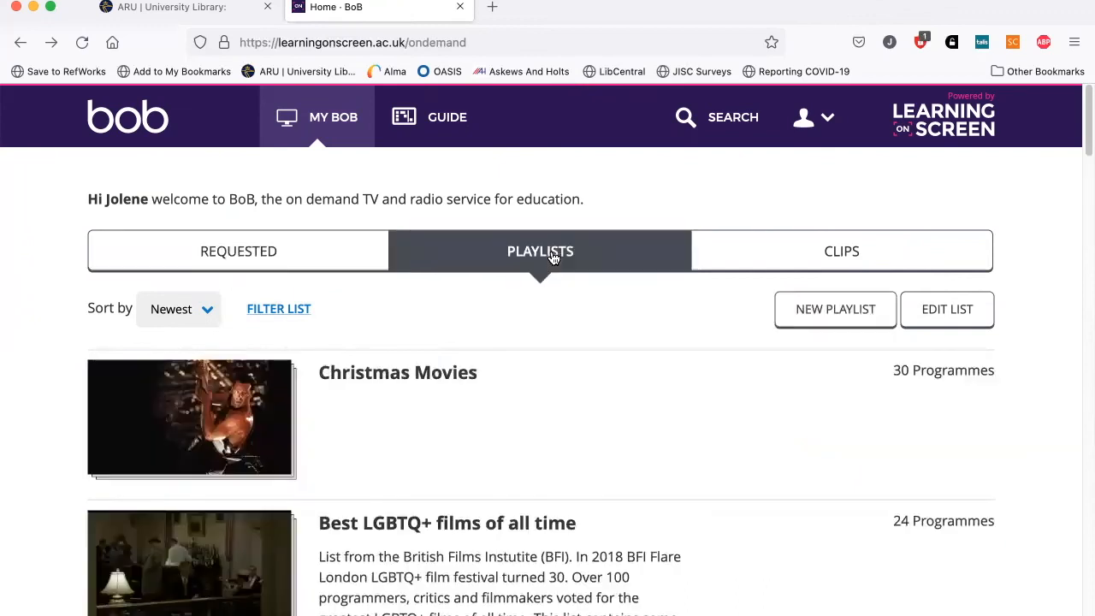
mouse_move(608, 330)
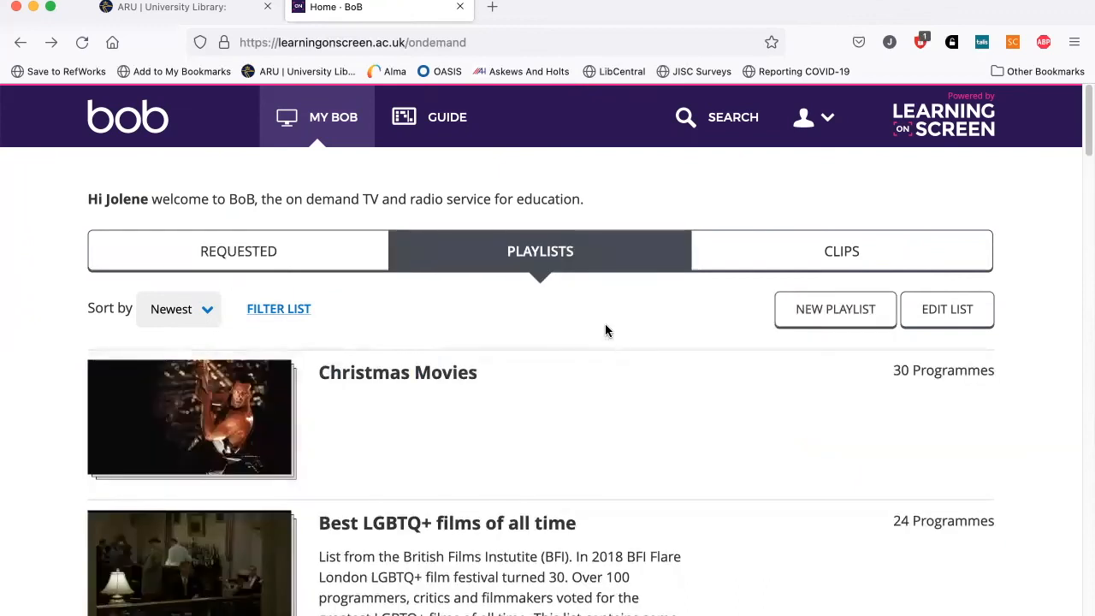
mouse_move(590, 325)
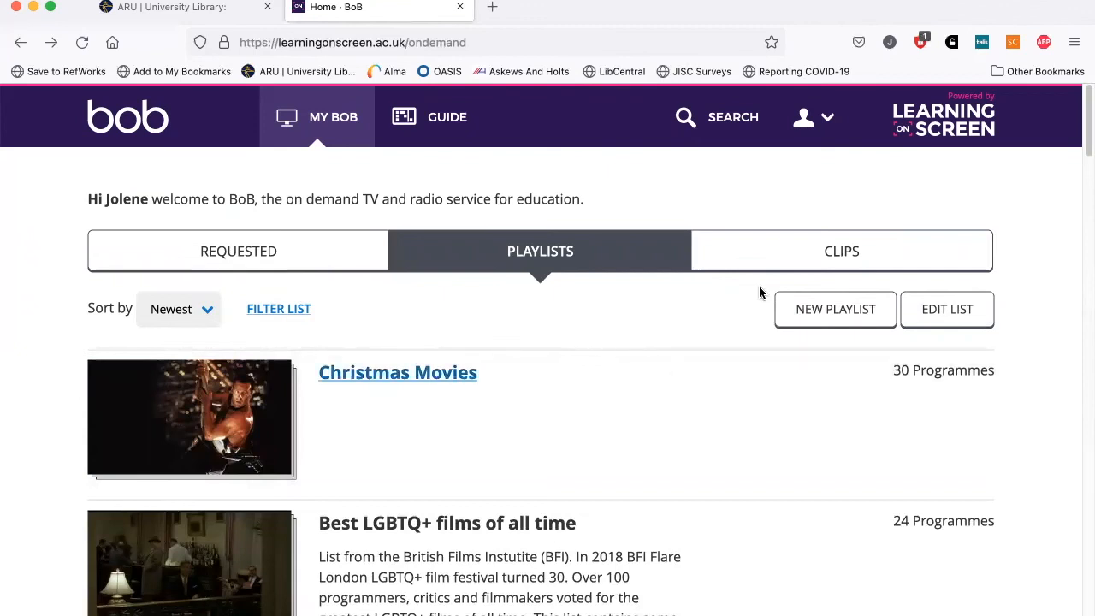
mouse_move(734, 137)
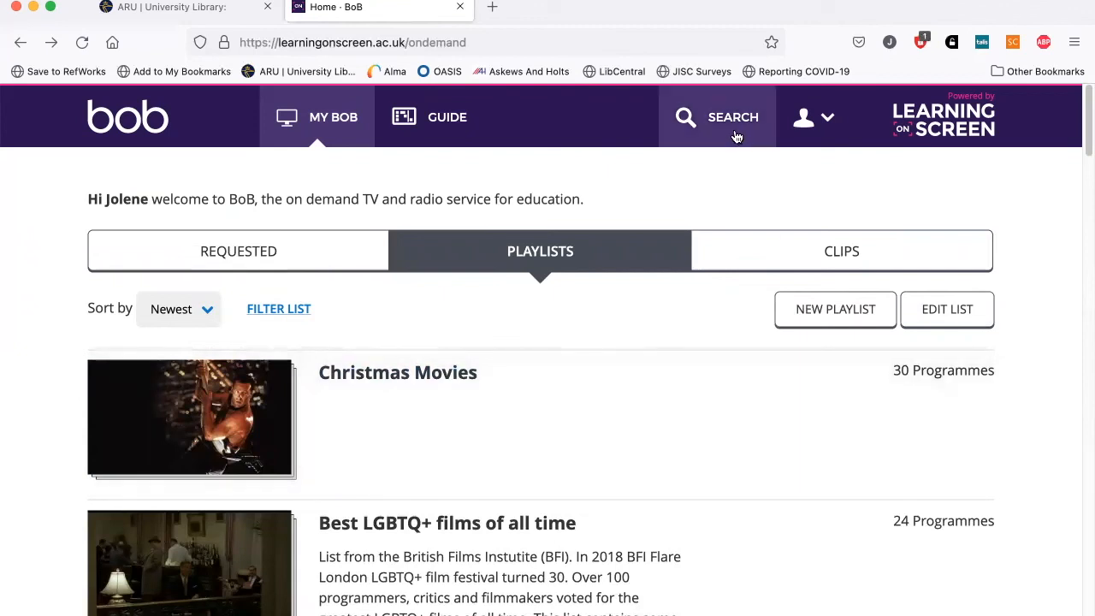
mouse_move(742, 133)
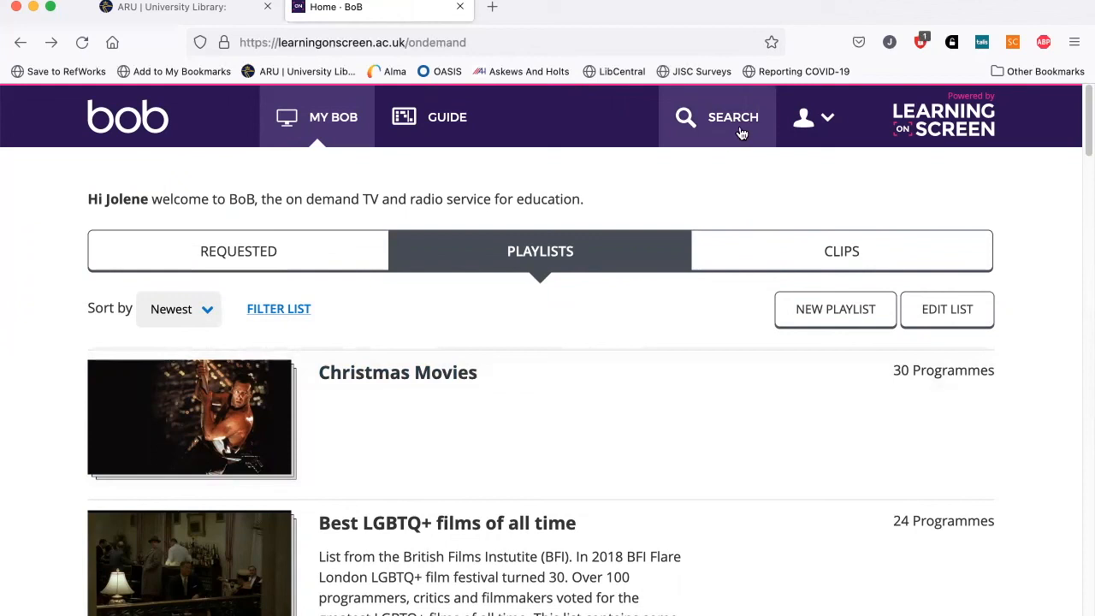
mouse_move(645, 328)
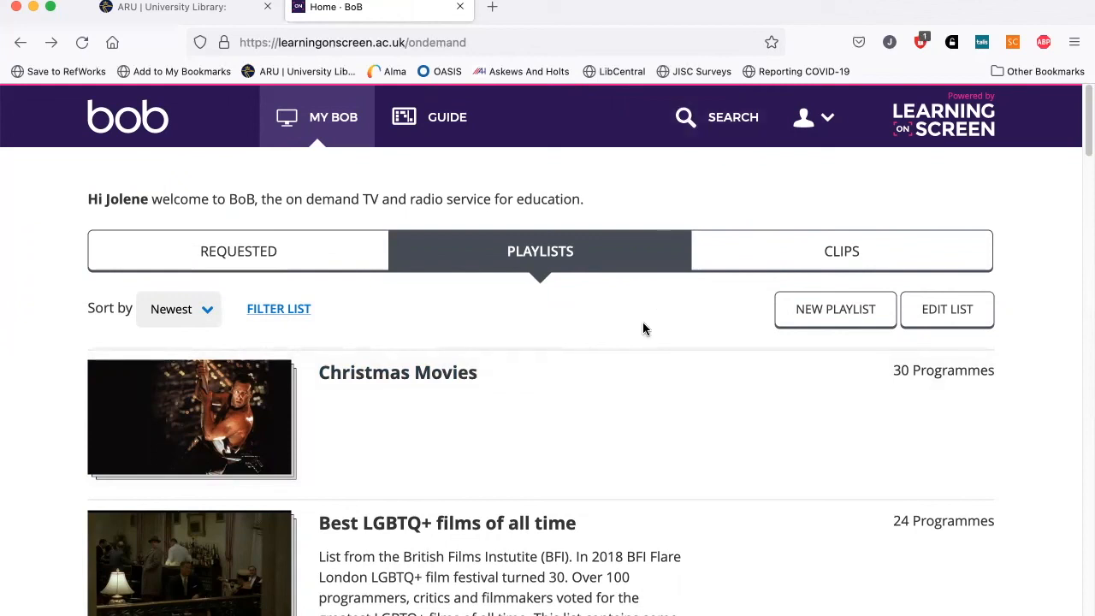
mouse_move(661, 317)
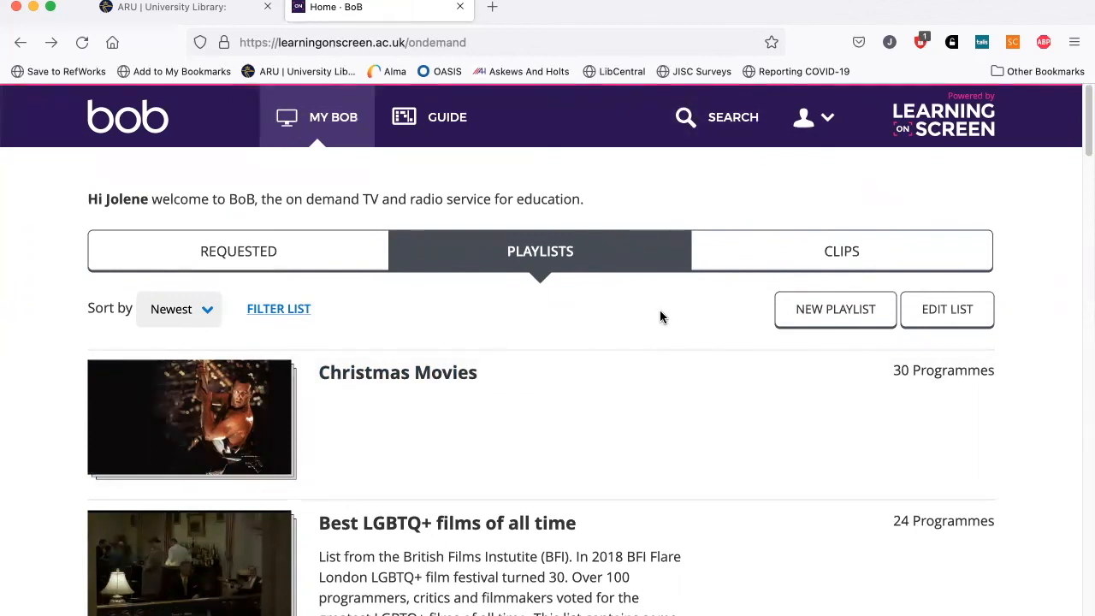
mouse_move(768, 269)
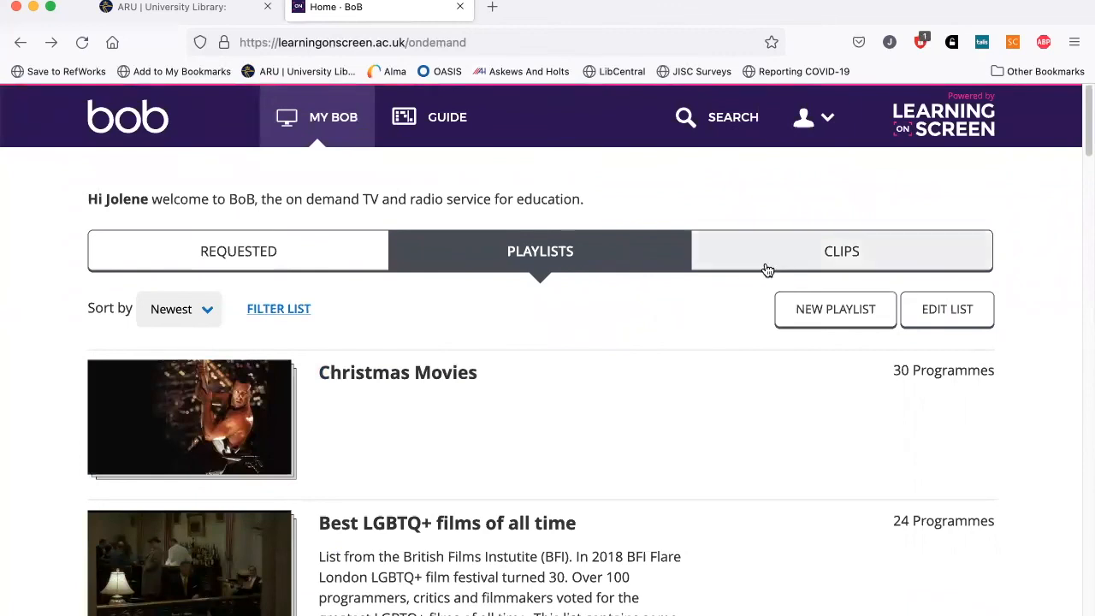
left_click(841, 251)
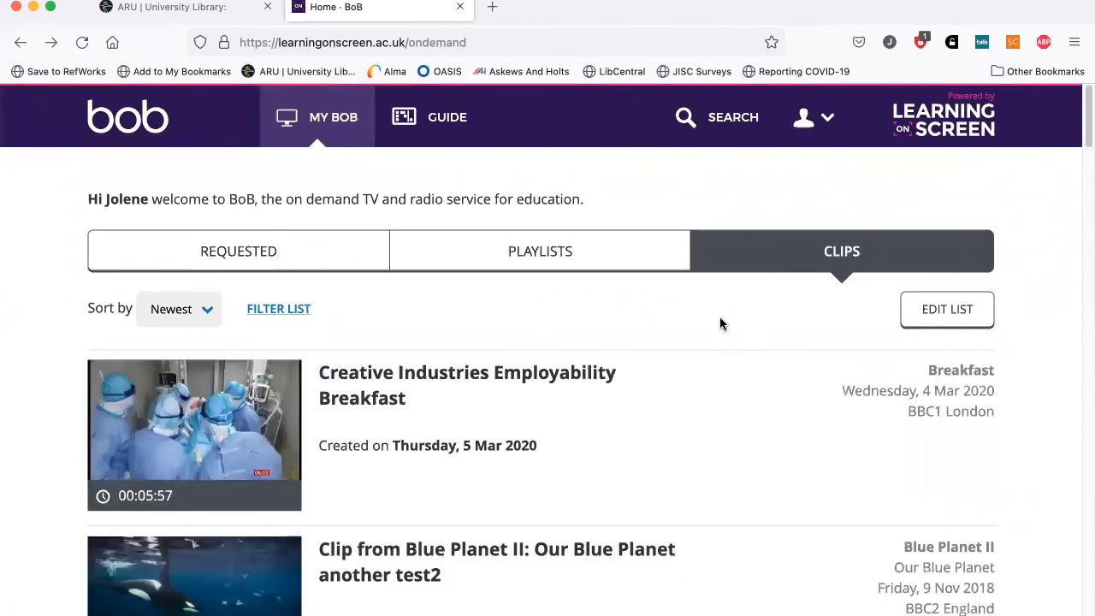